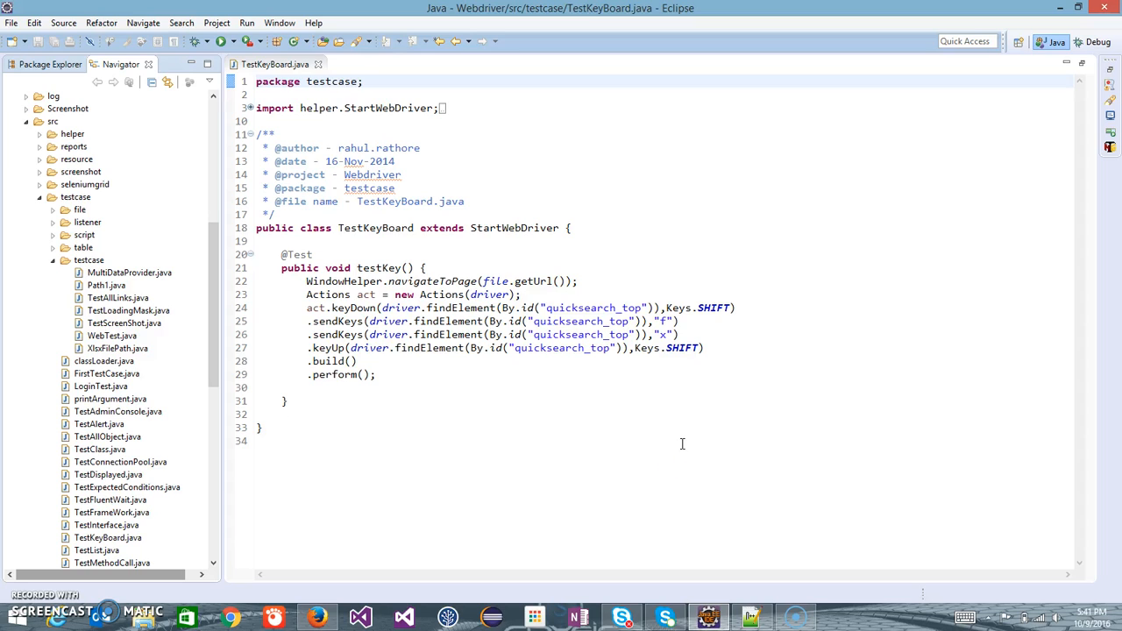
Start a new Java class in the testcase package and name it TestWebTable.
click(319, 617)
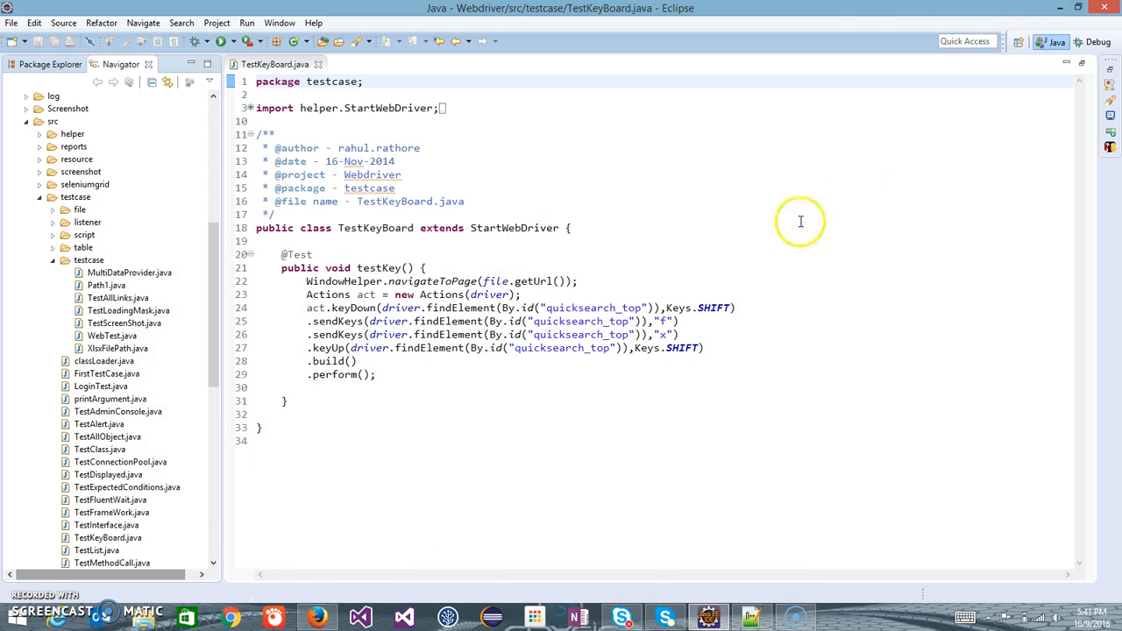
click(88, 259)
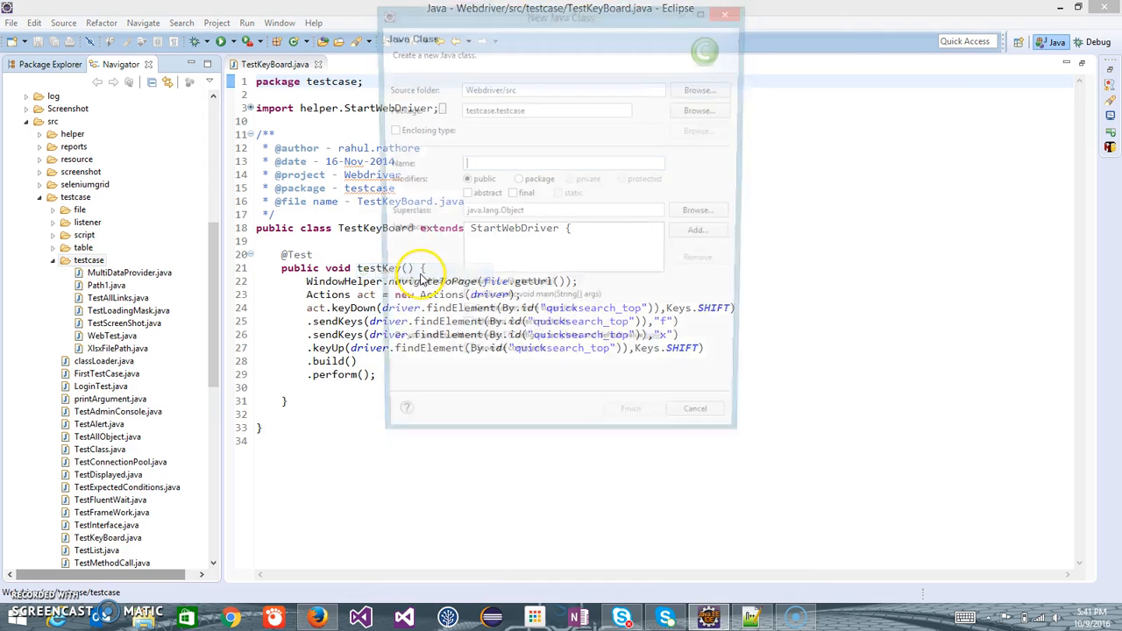
text(Test)
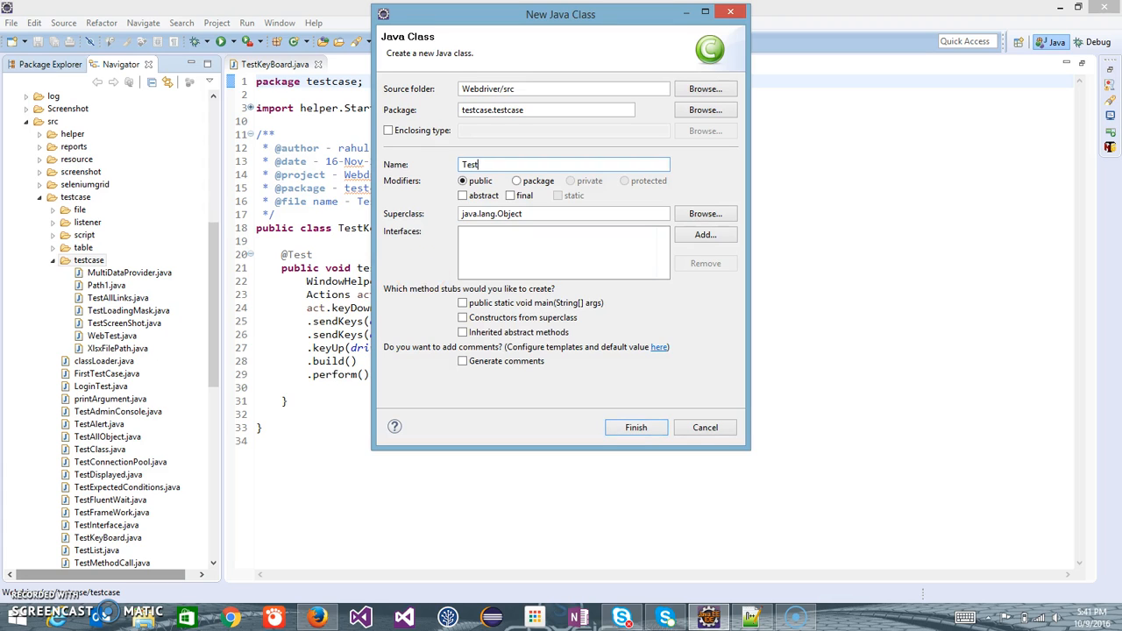
text(Web)
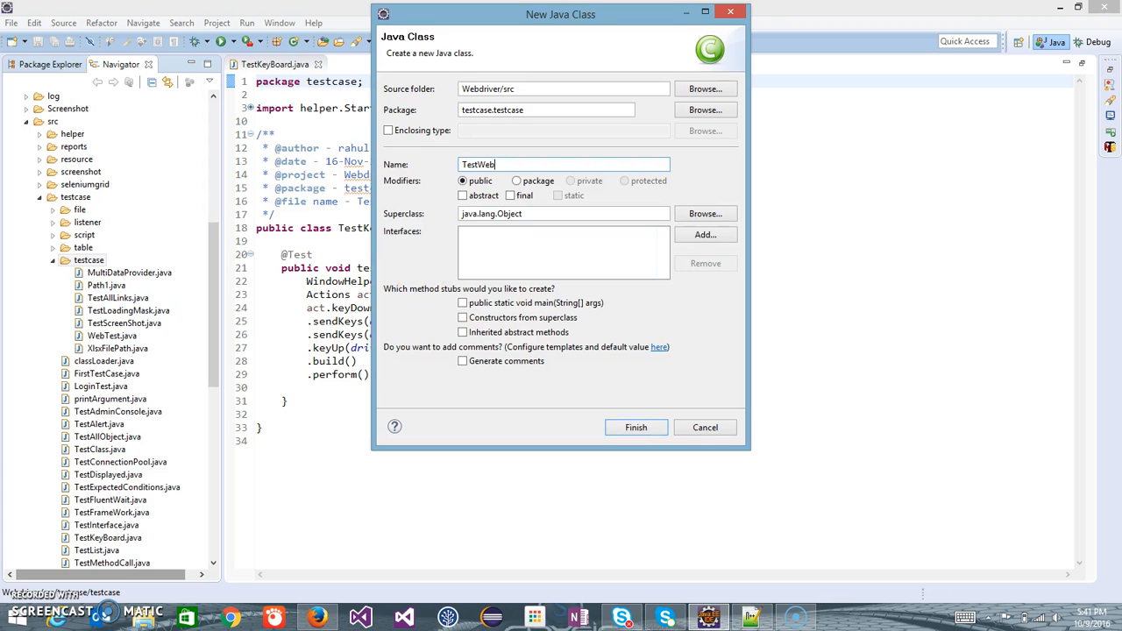
text(Table)
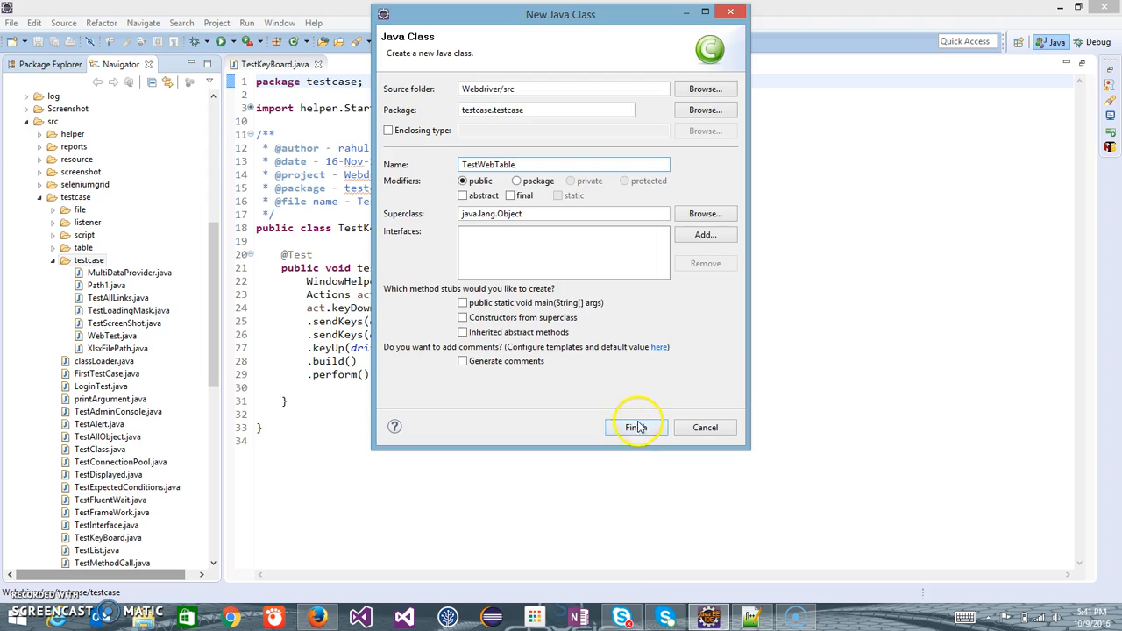
Finish creating TestWebTable and make it extend StartWebDriver.
click(633, 427)
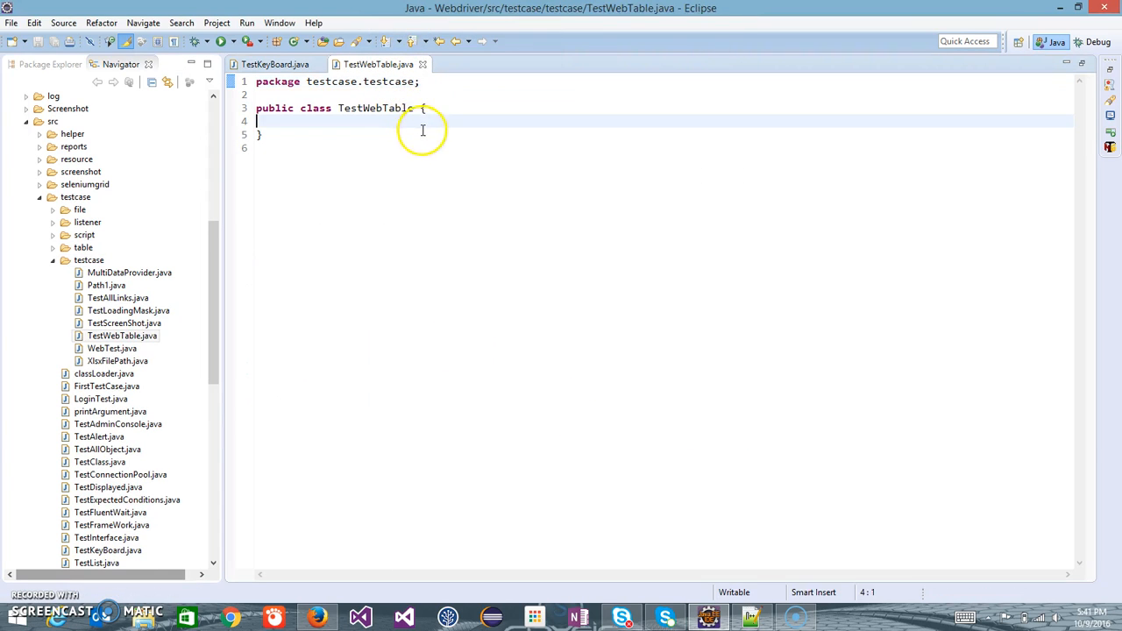
text(extends)
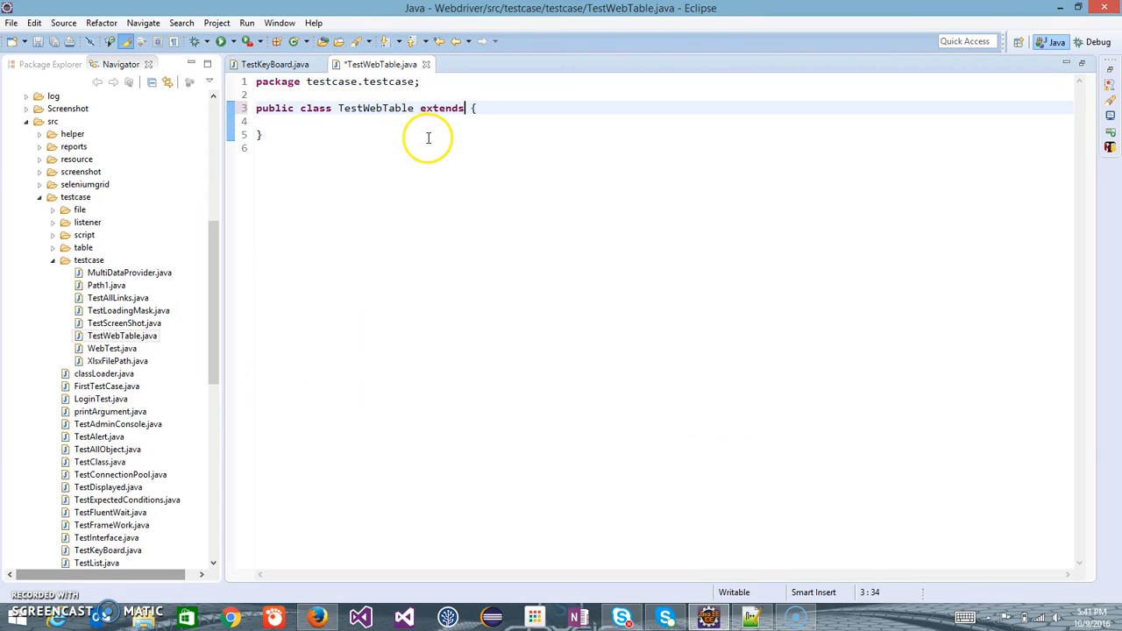
text(Start)
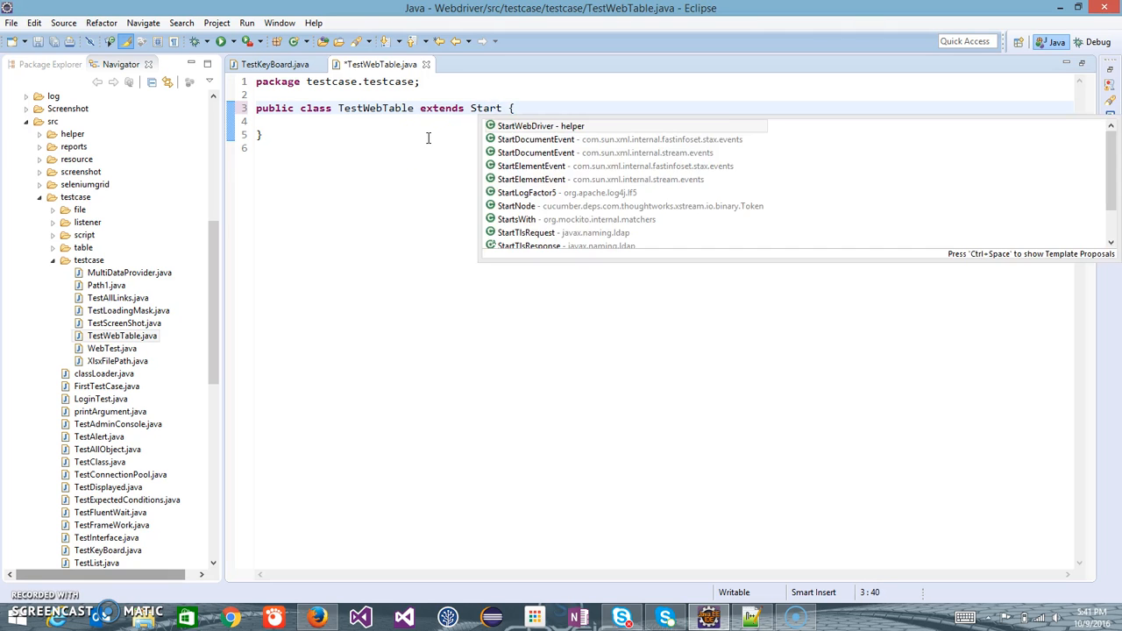
click(526, 127)
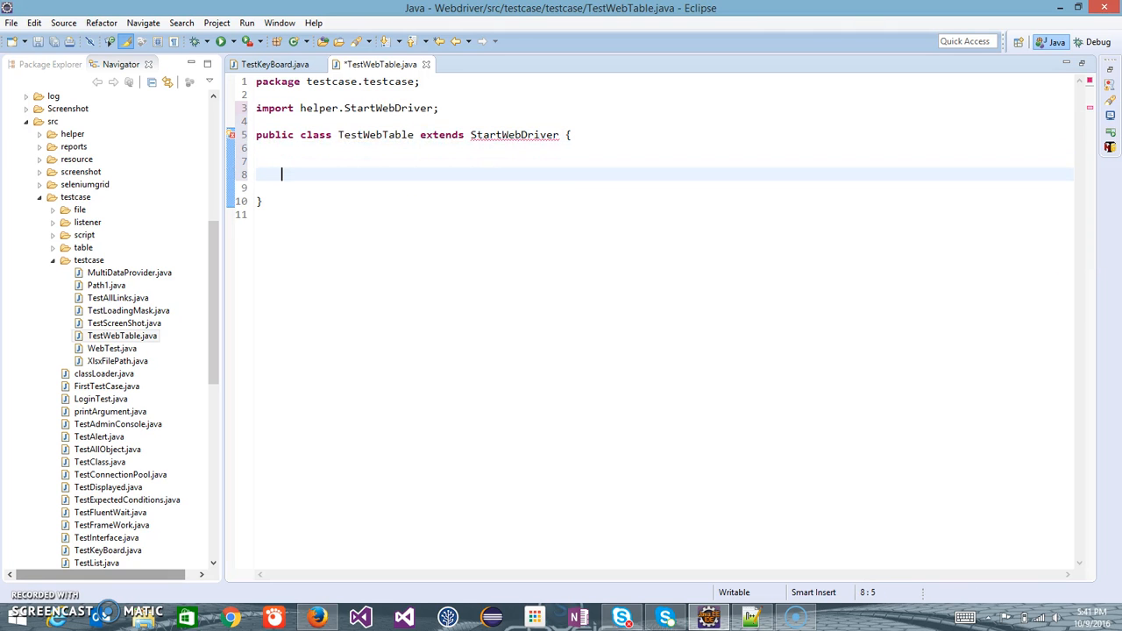
text(public vo name() {)
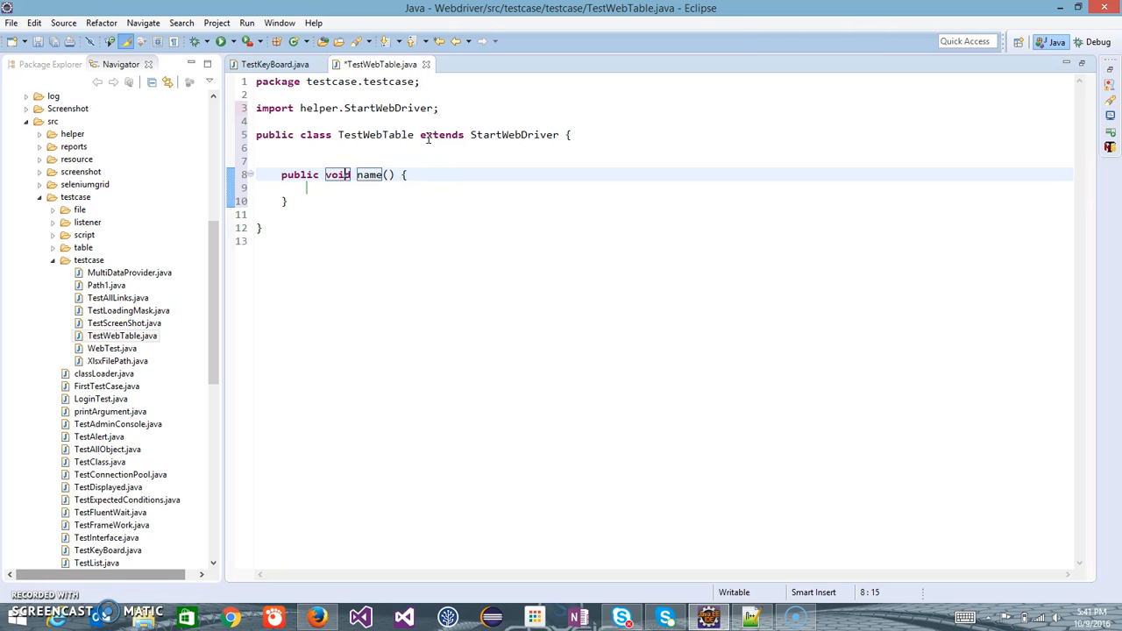
double_click(369, 175)
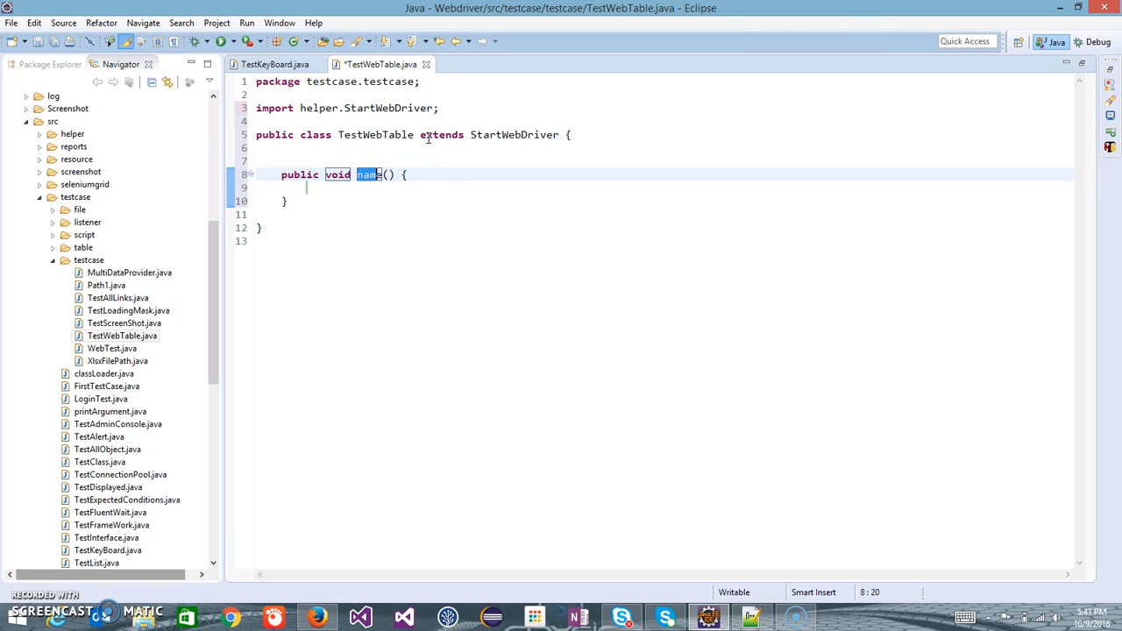
text(testGrid)
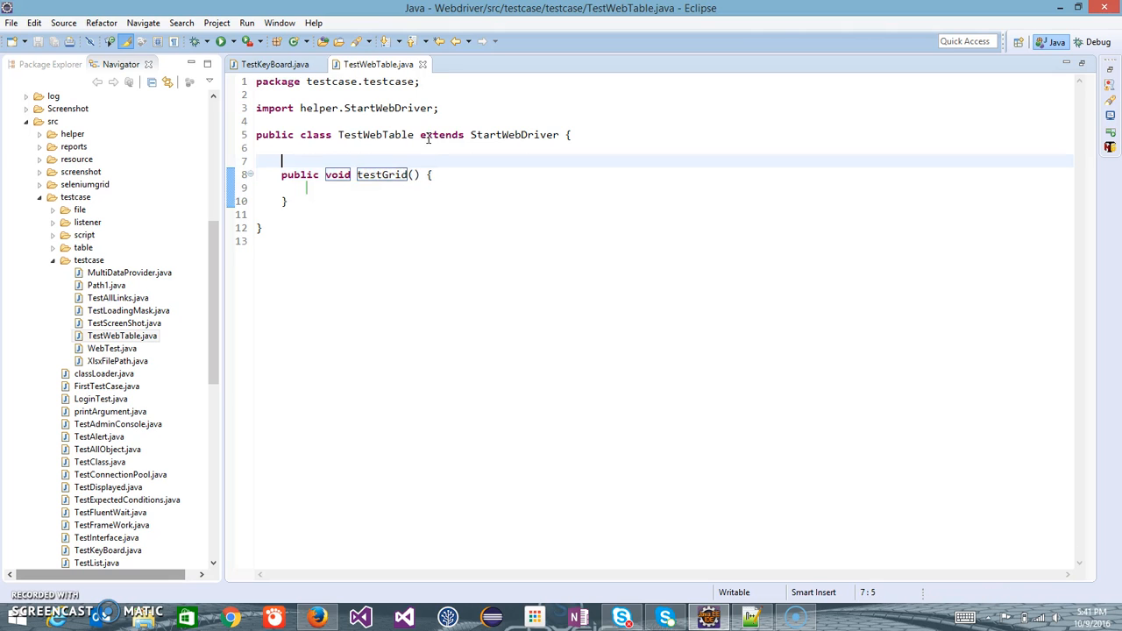
text(@te)
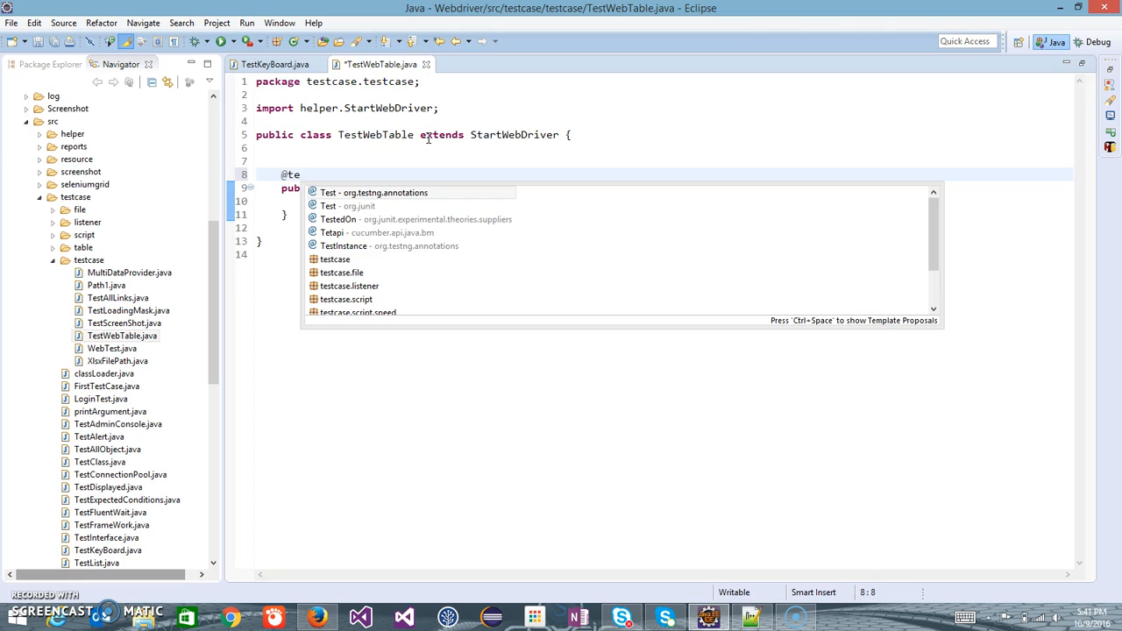
click(386, 191)
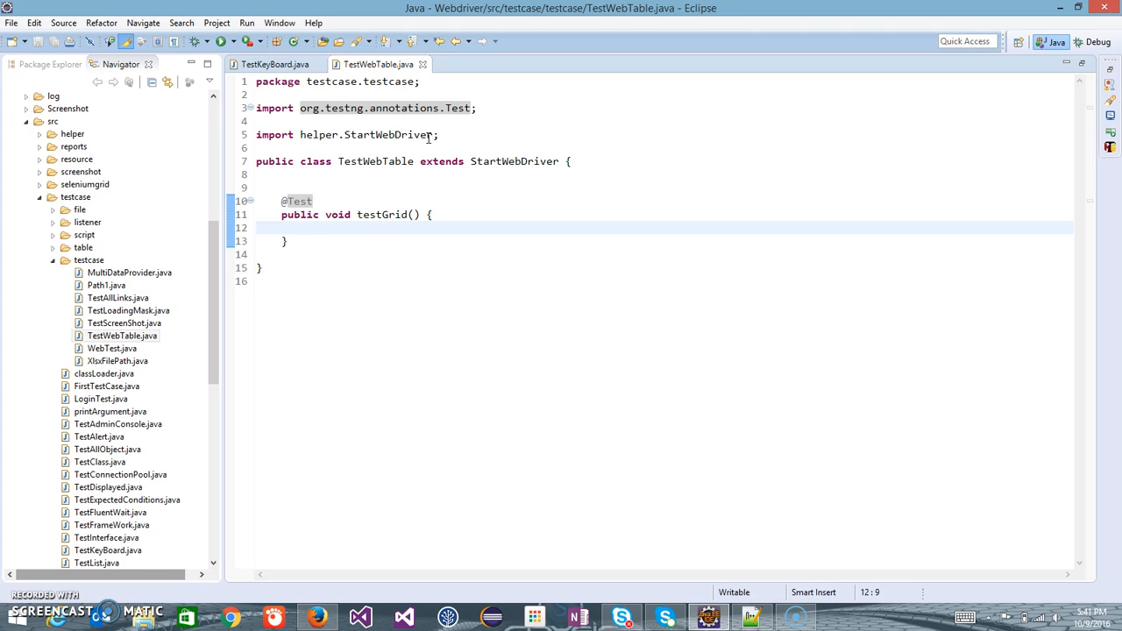
mouse_move(265, 456)
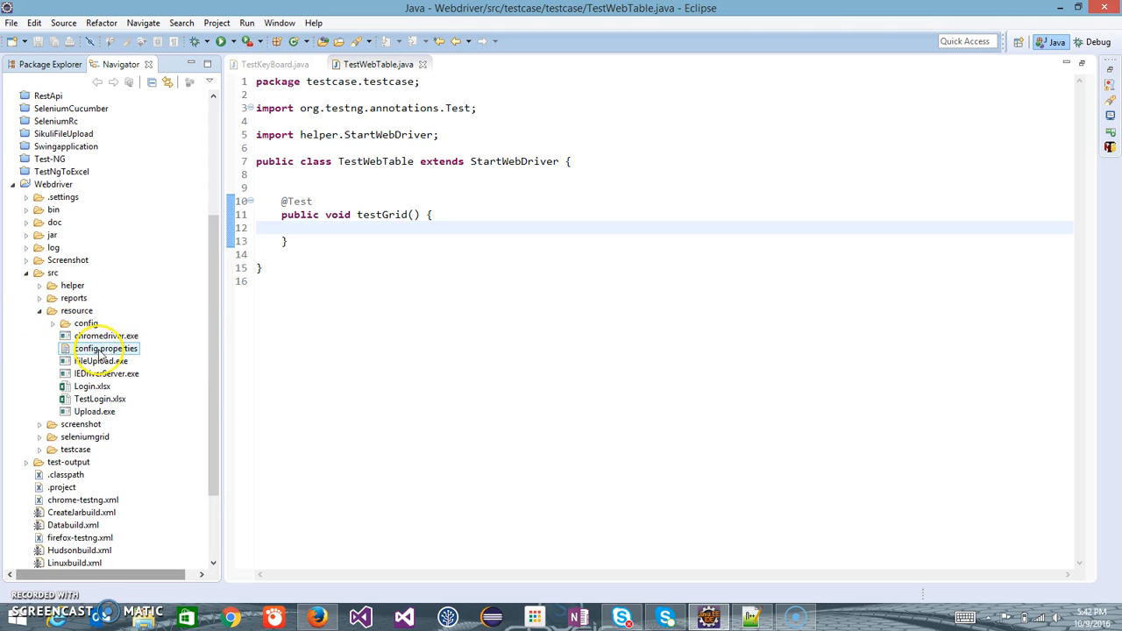
double_click(106, 347)
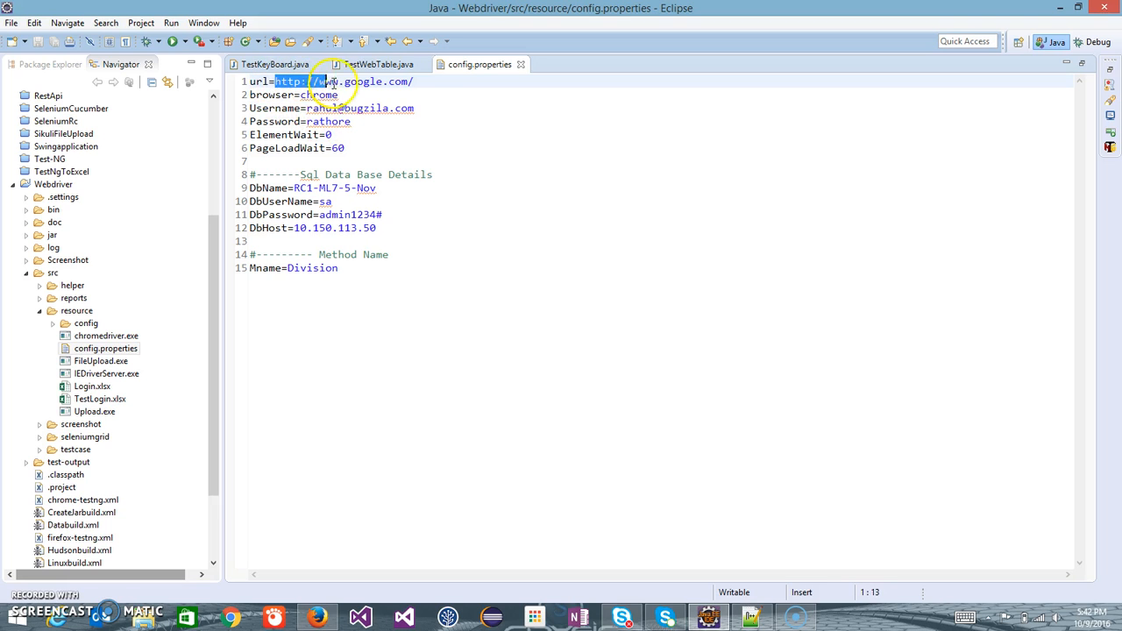
text(https://wet-boew.github.io/v4.0-ci/demos/tables/tables-en.html)
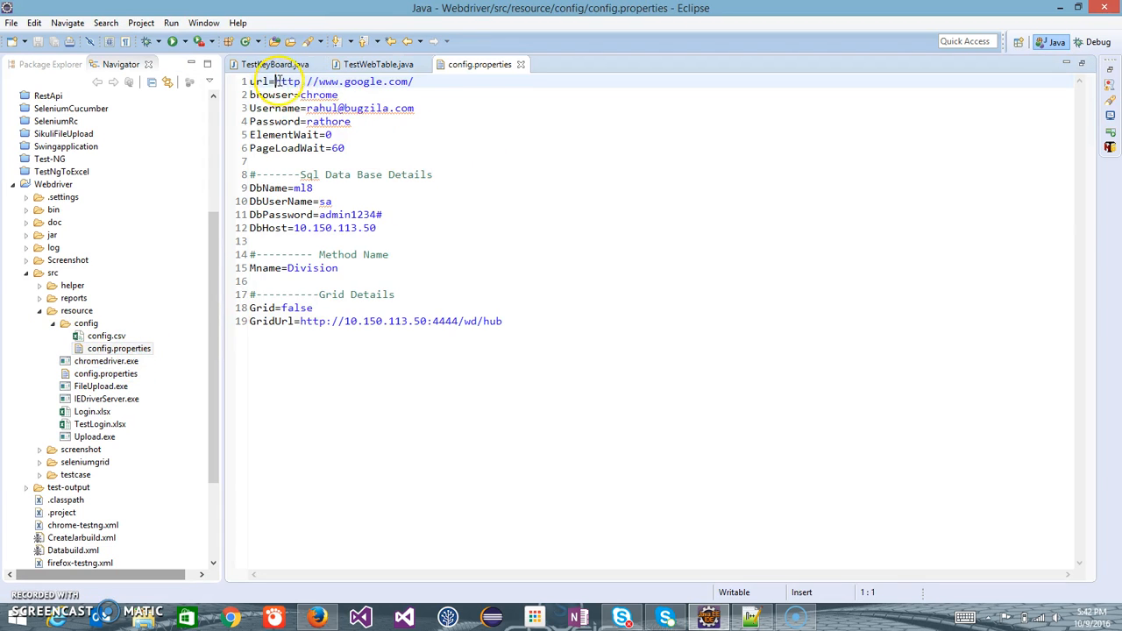
text(https://wet-boew.github.io/v4.0-ci/demos/tables/tables-en.html)
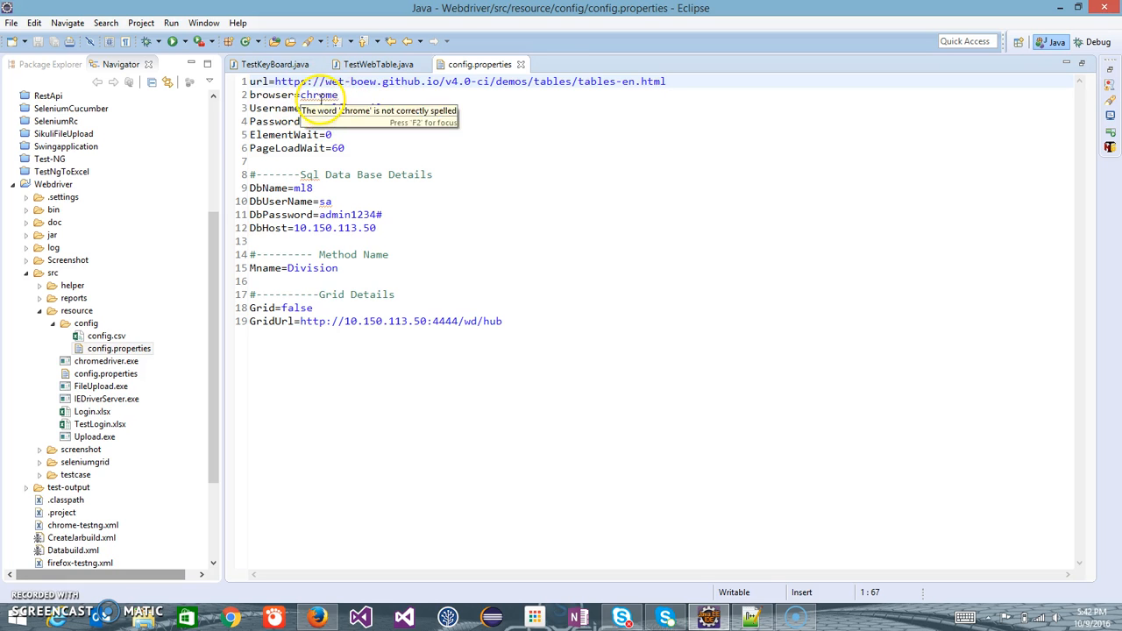
click(378, 63)
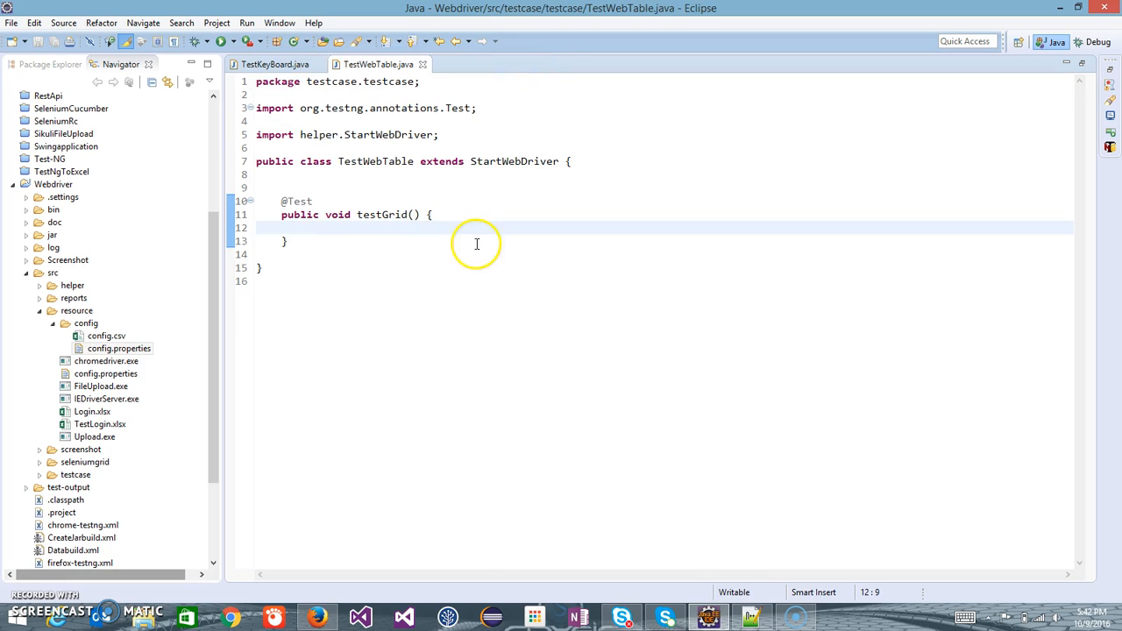
mouse_move(366, 258)
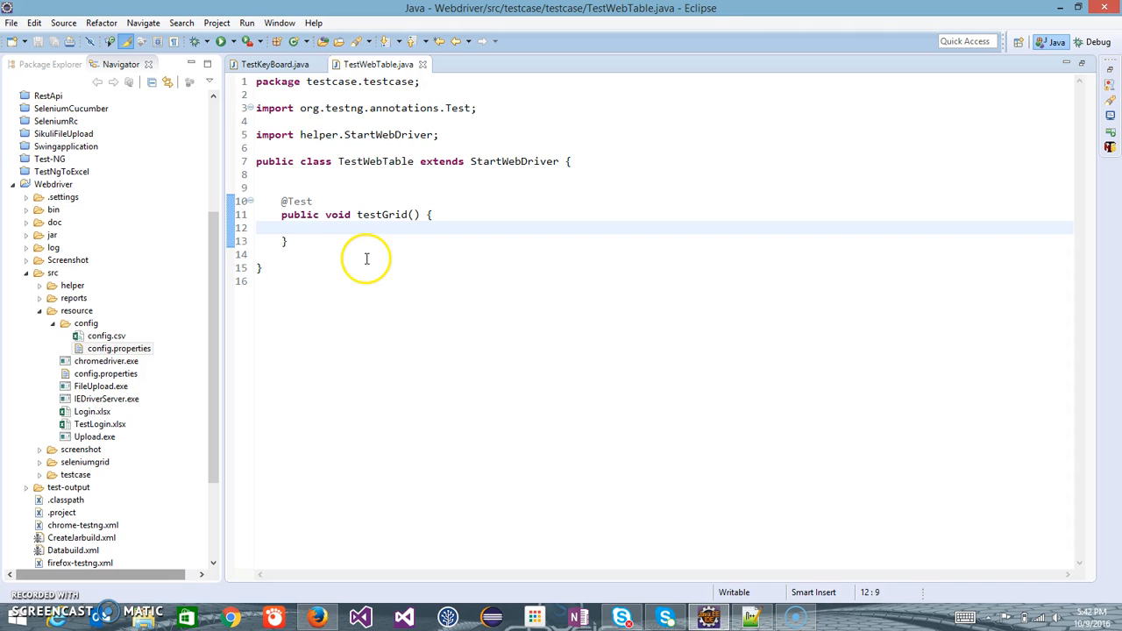
Add System.out.println("test") to testGrid and launch the class via Debug As > TestNG Test.
text(sys)
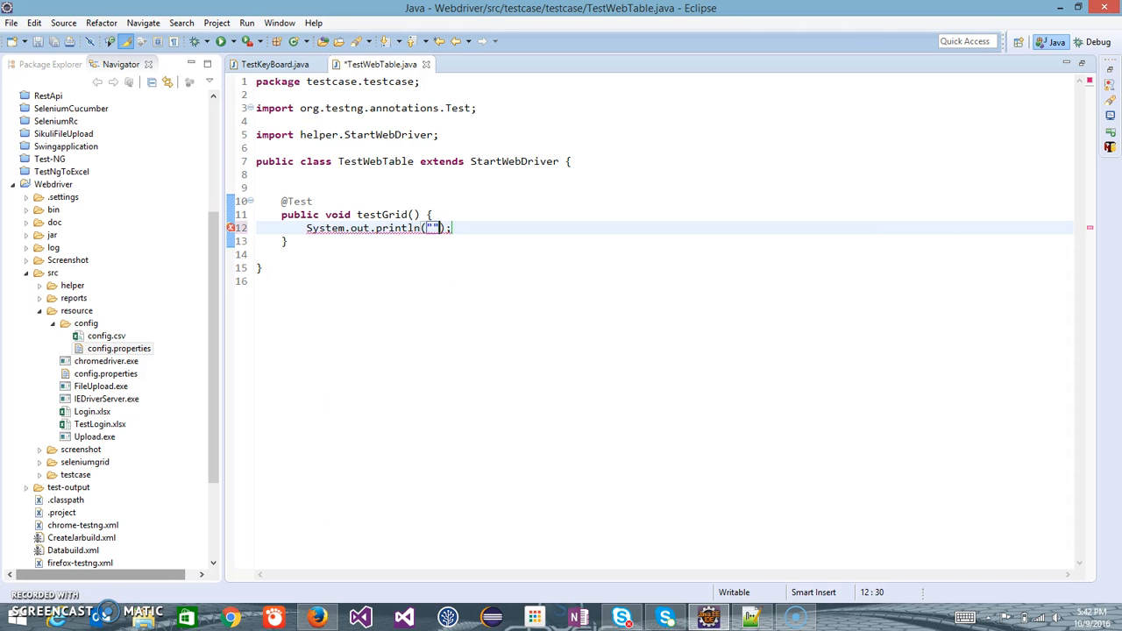
text(test)
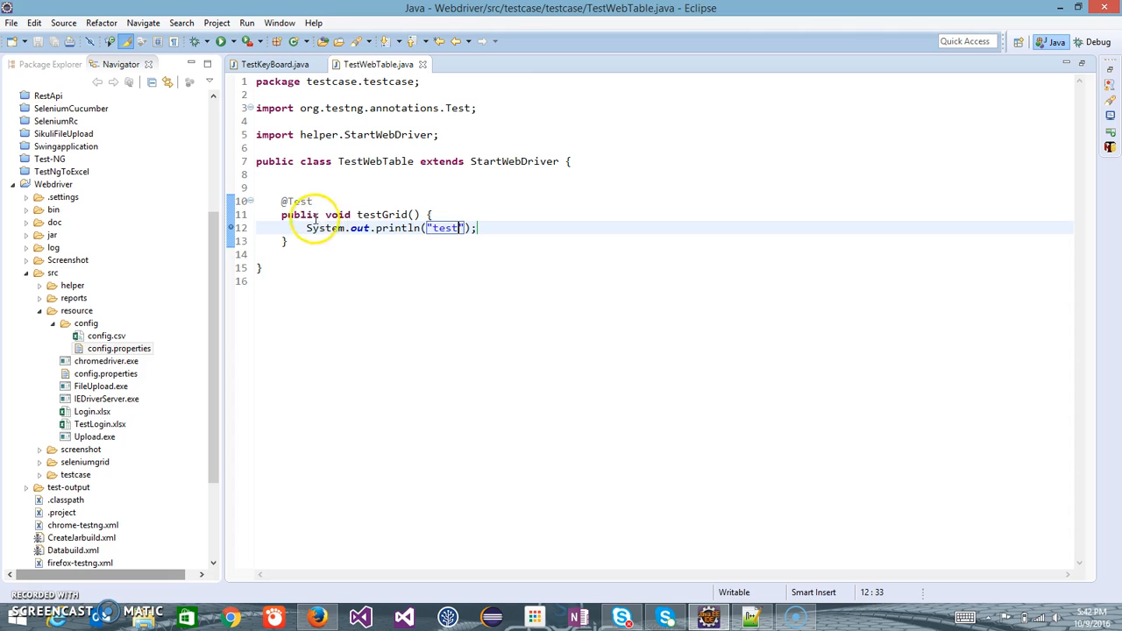
right_click(315, 219)
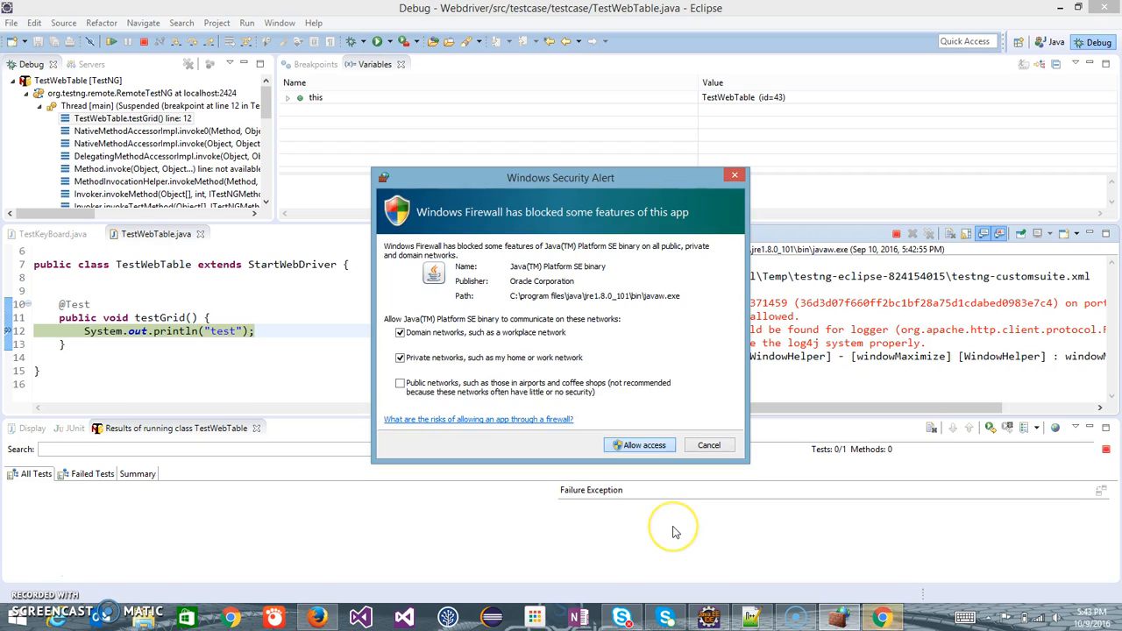
Allow the test runner through Windows Firewall so Chrome opens the tables demo page.
click(640, 445)
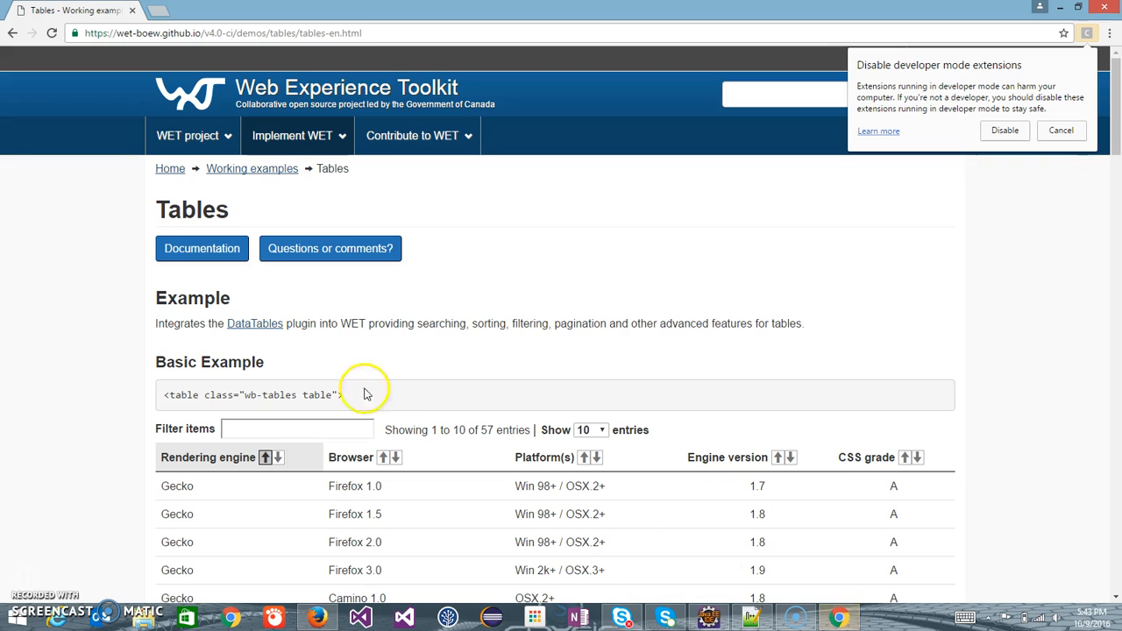
mouse_move(189, 16)
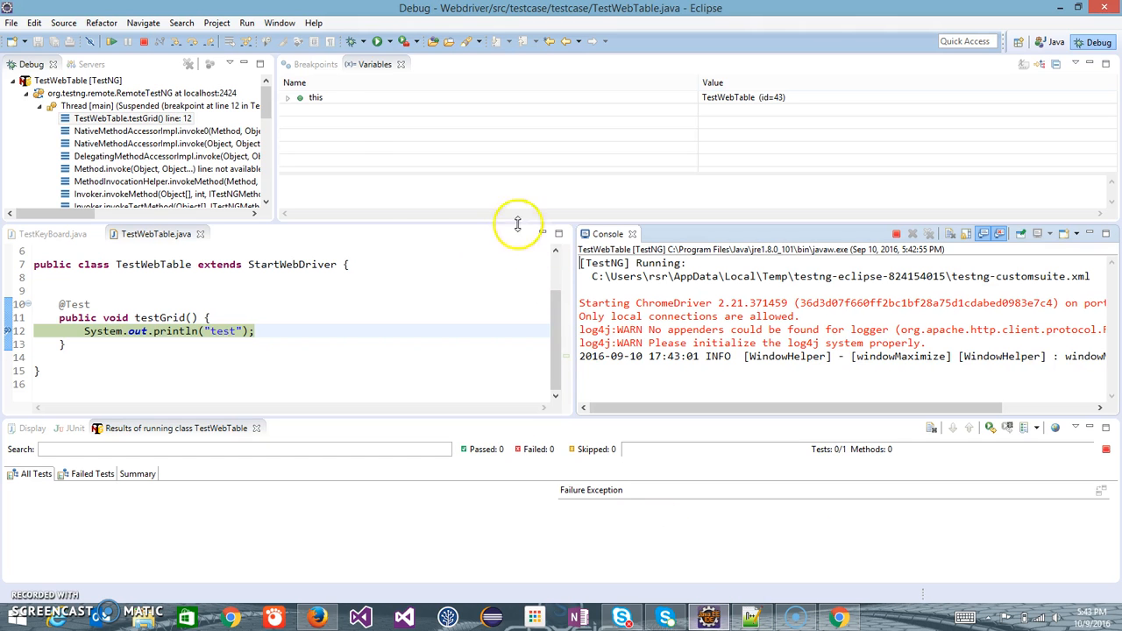
mouse_move(377, 42)
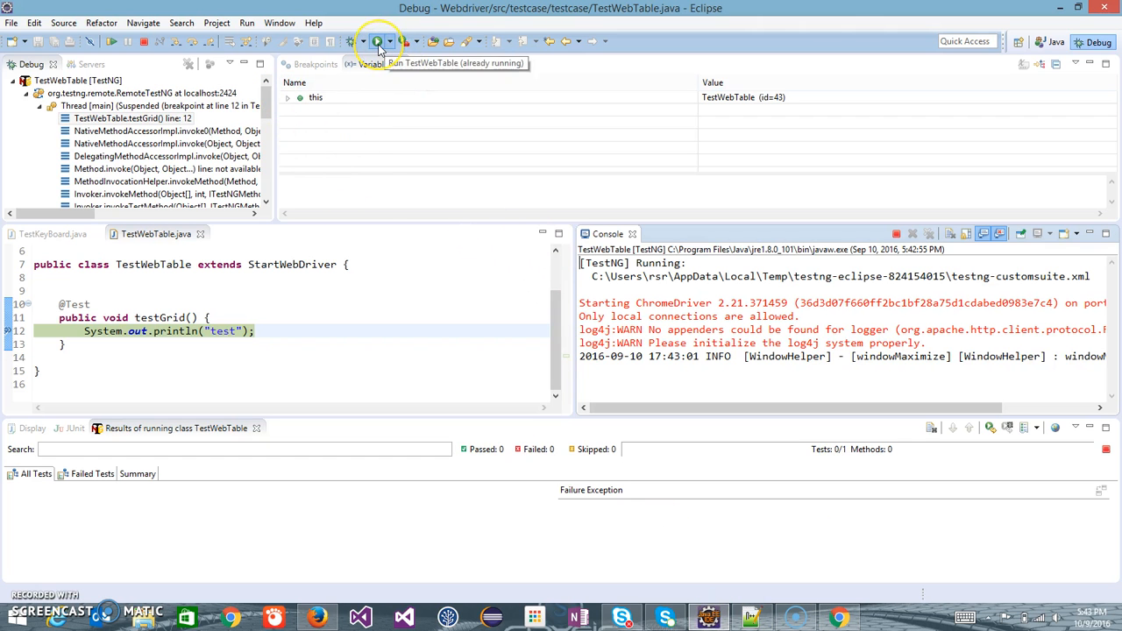
mouse_move(172, 49)
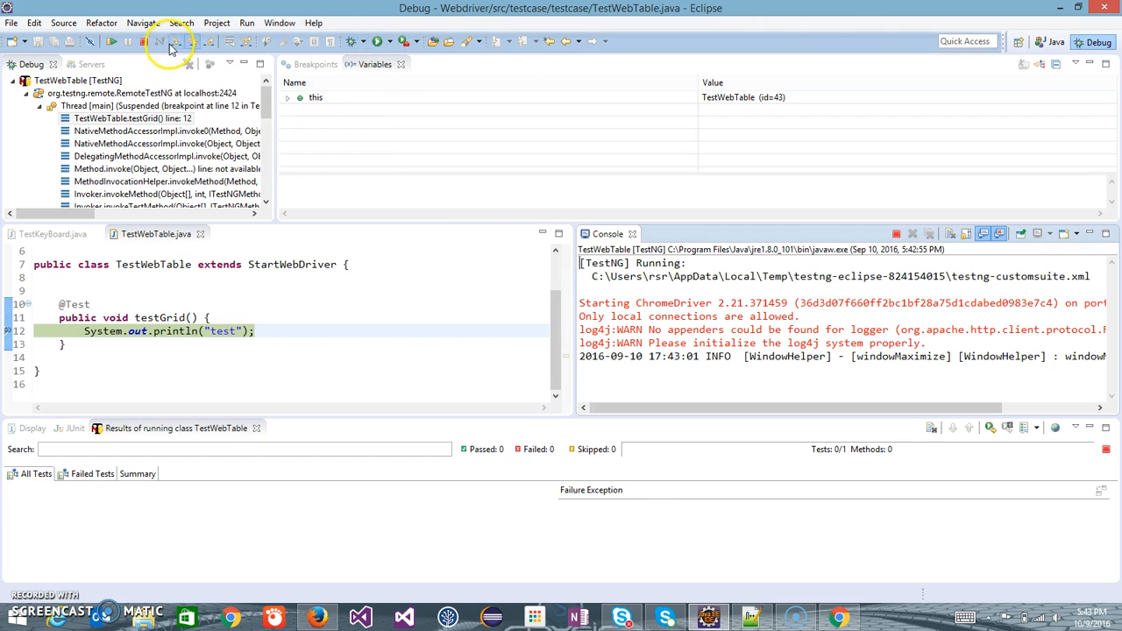
Terminate the running debug session from the Debug toolbar.
click(174, 42)
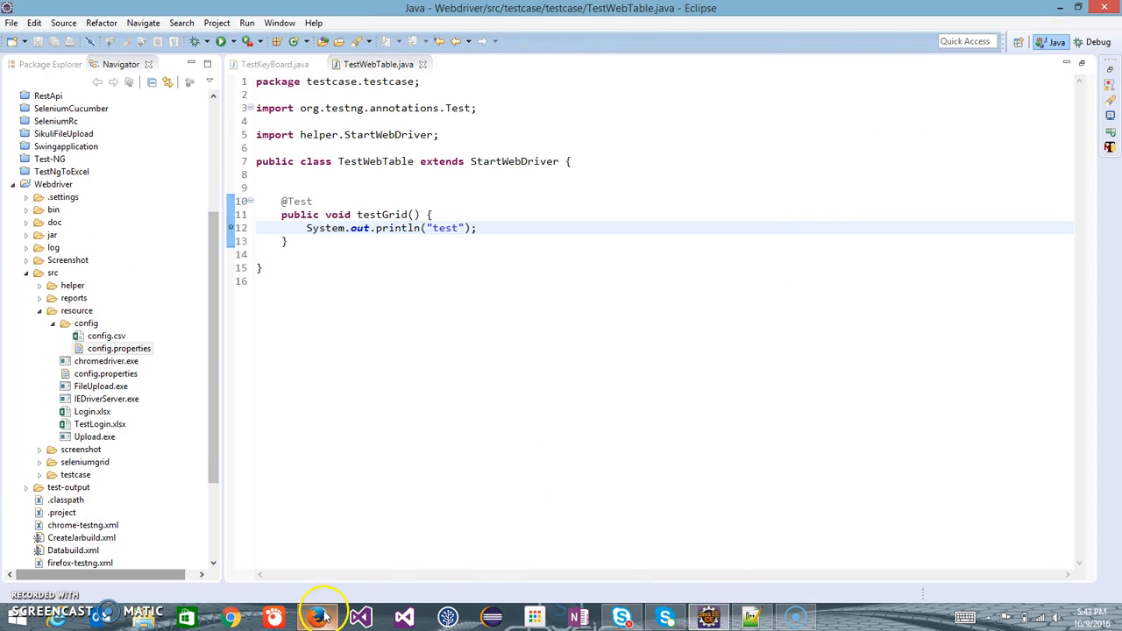
Replace the print line with driver.findElement(By.xpath("")), checking the table in the browser.
click(317, 617)
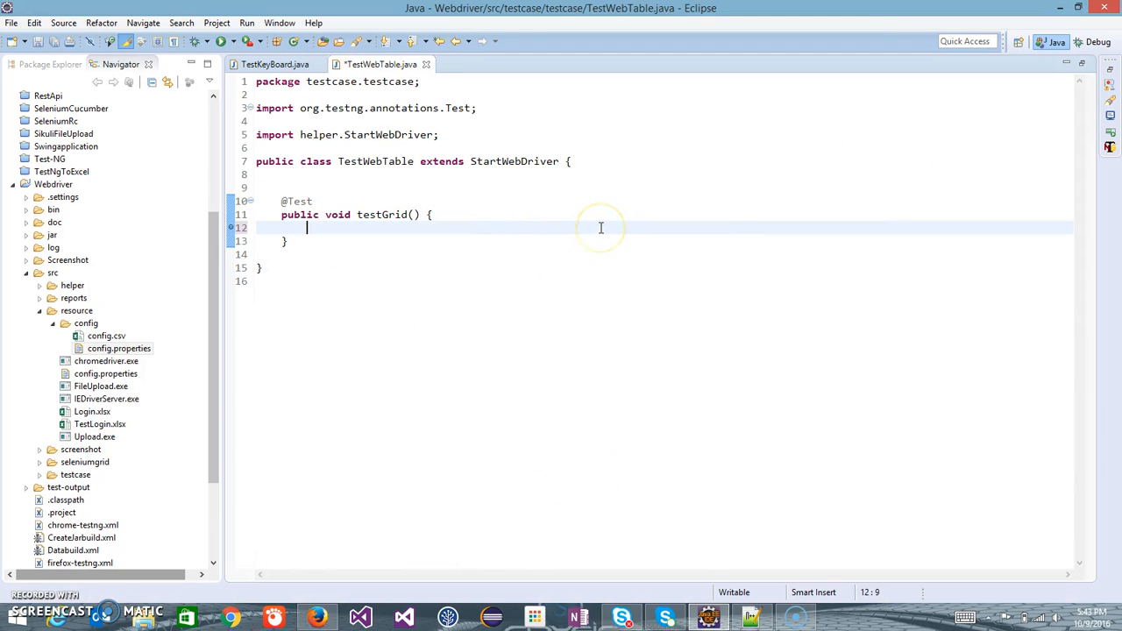
text(driver.findElement(By.)
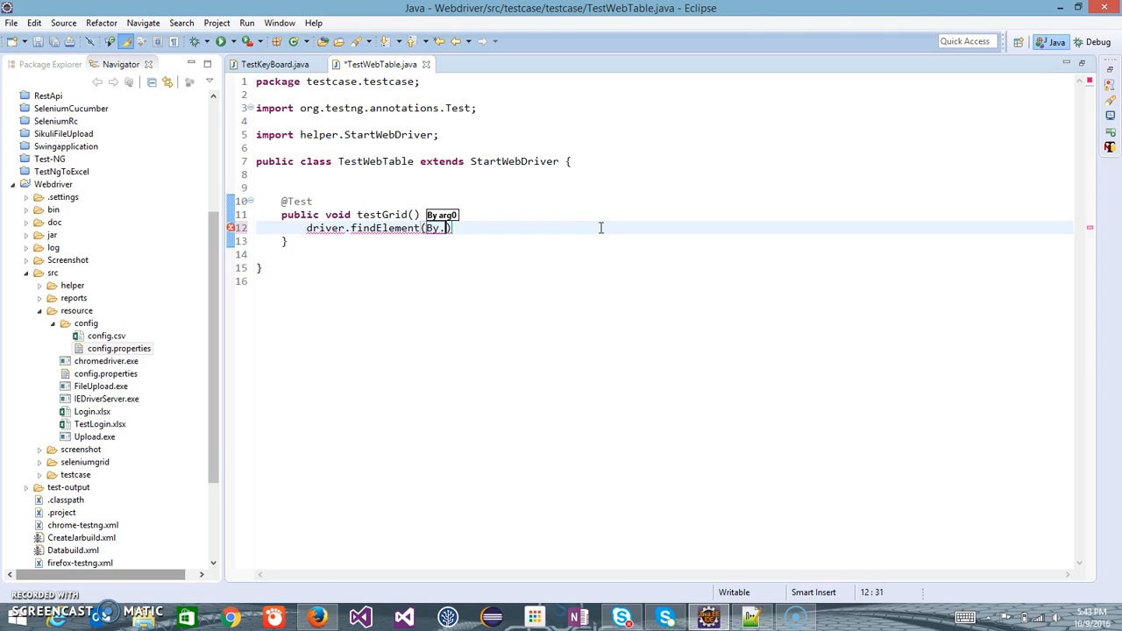
text(xpath(")
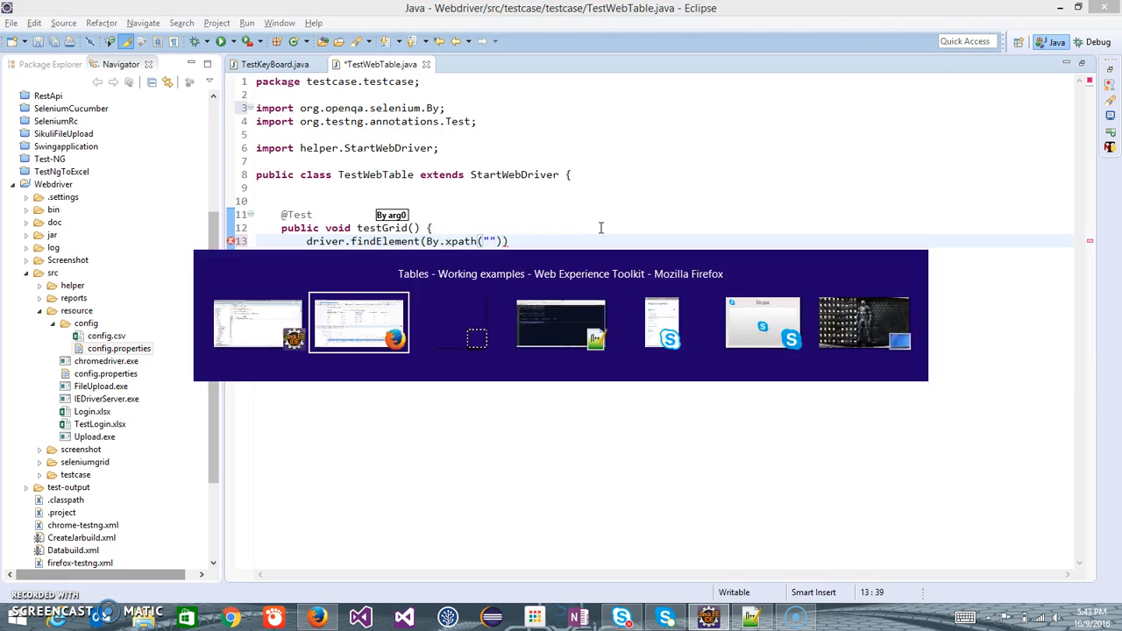
click(357, 323)
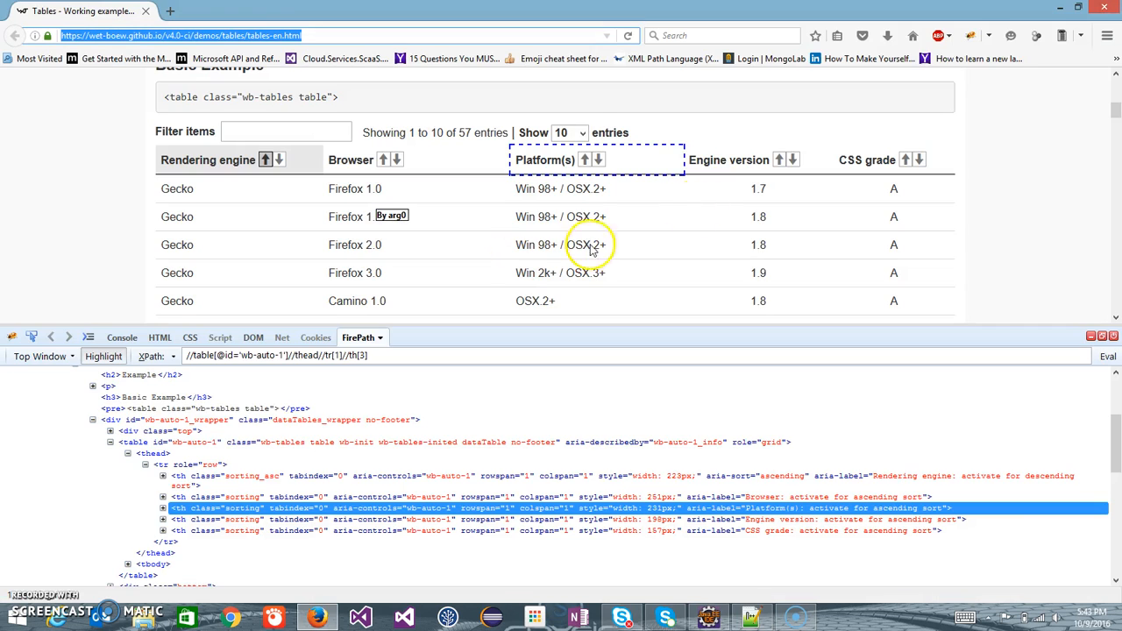
click(751, 617)
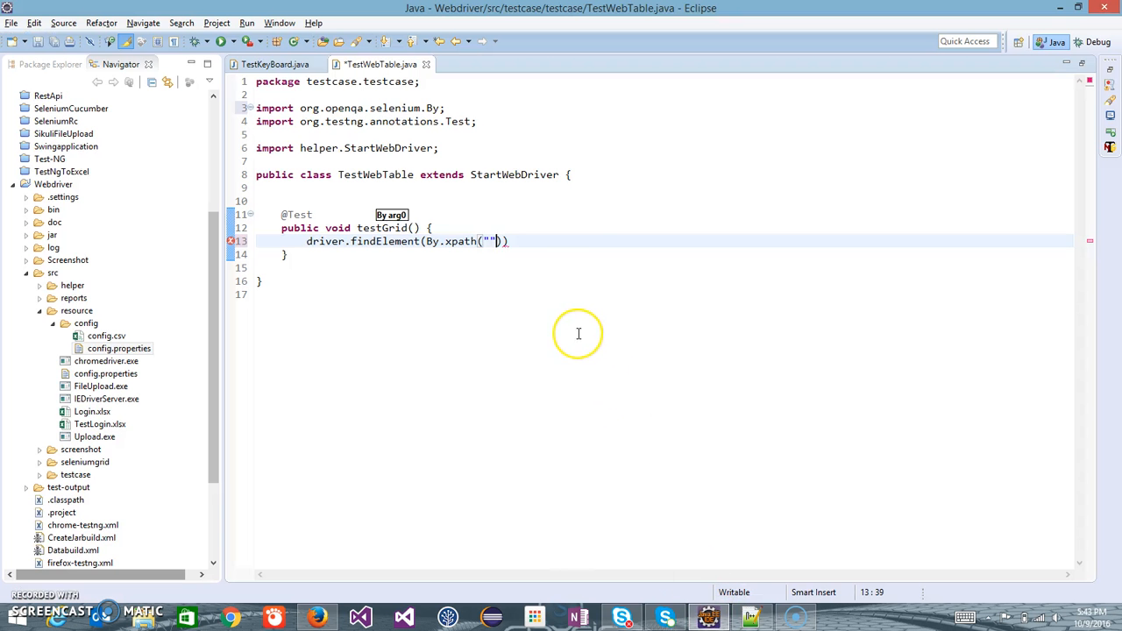
text(//table[@id='wb-auto-1']//tbody//tr[1]//td[1])
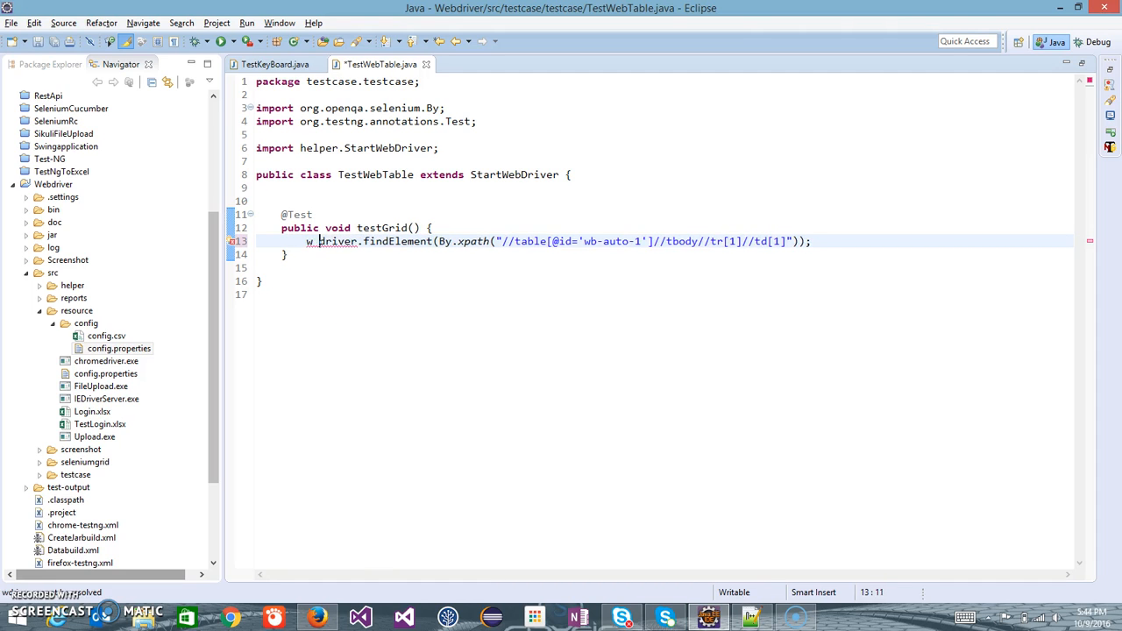
text(ebElement)
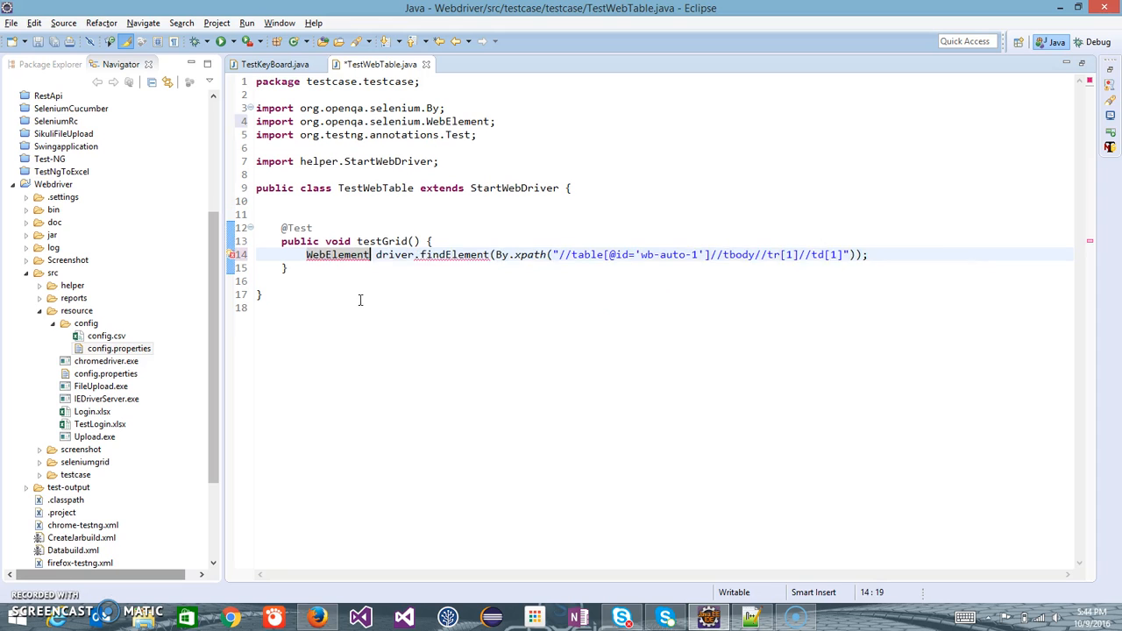
text(el)
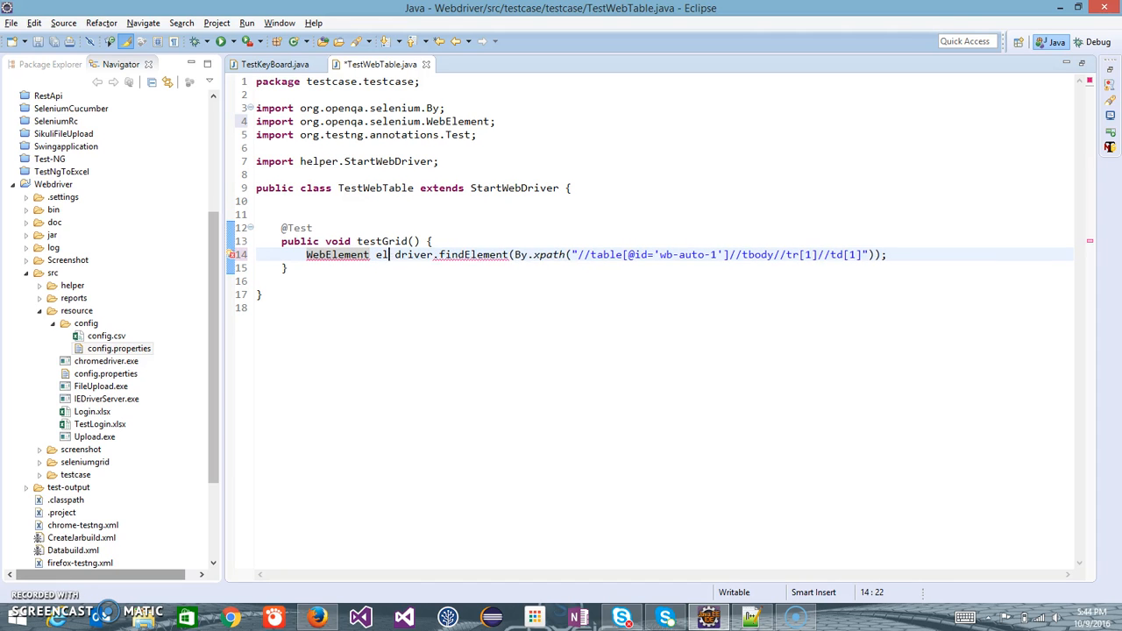
text(ol =)
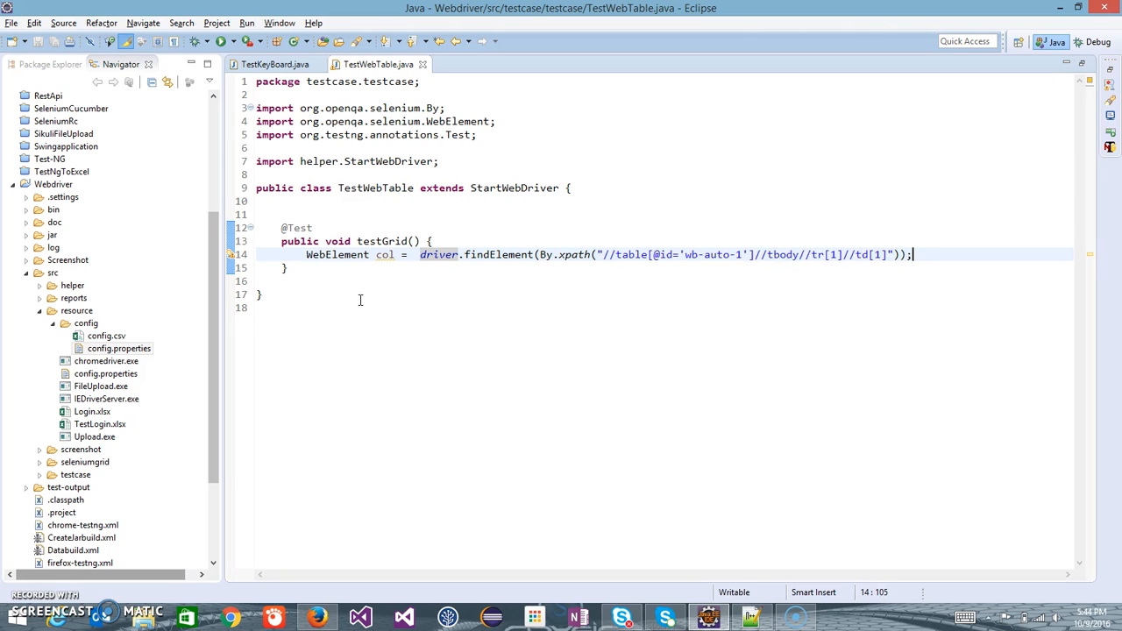
Print col.getText() with System.out.println and save the class.
text(sys)
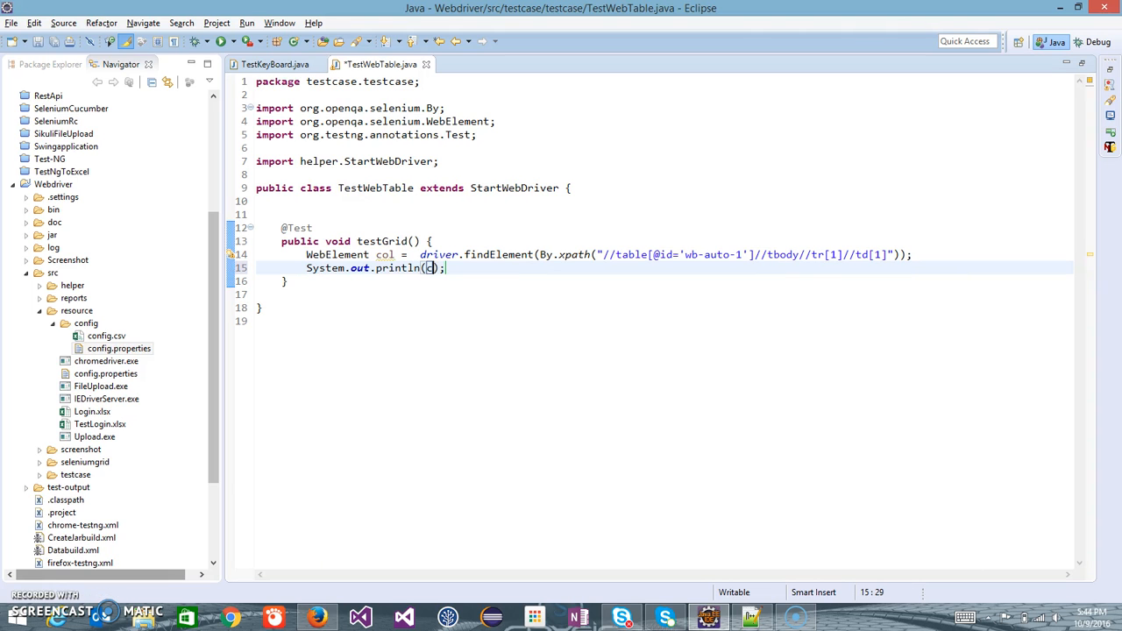
text(clone())
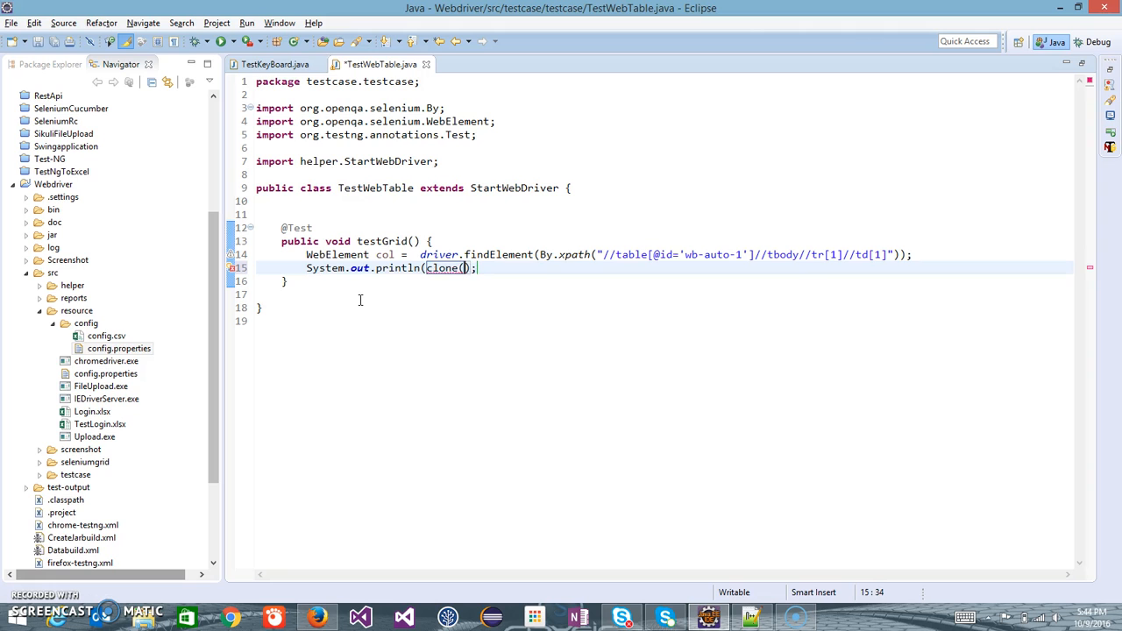
text(col)
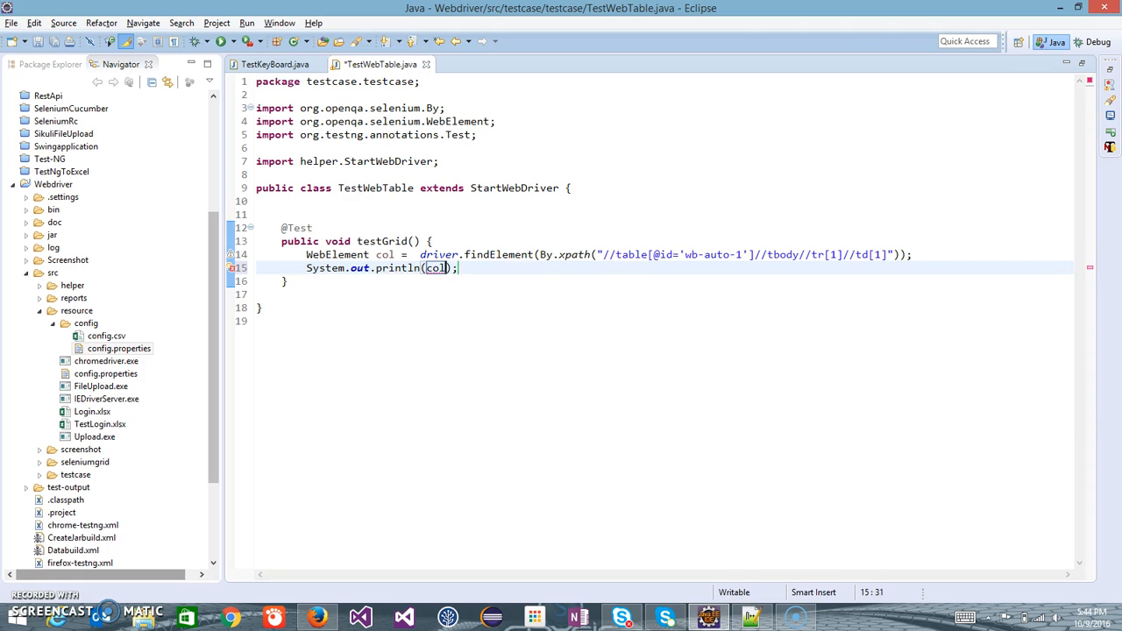
text(.getText()
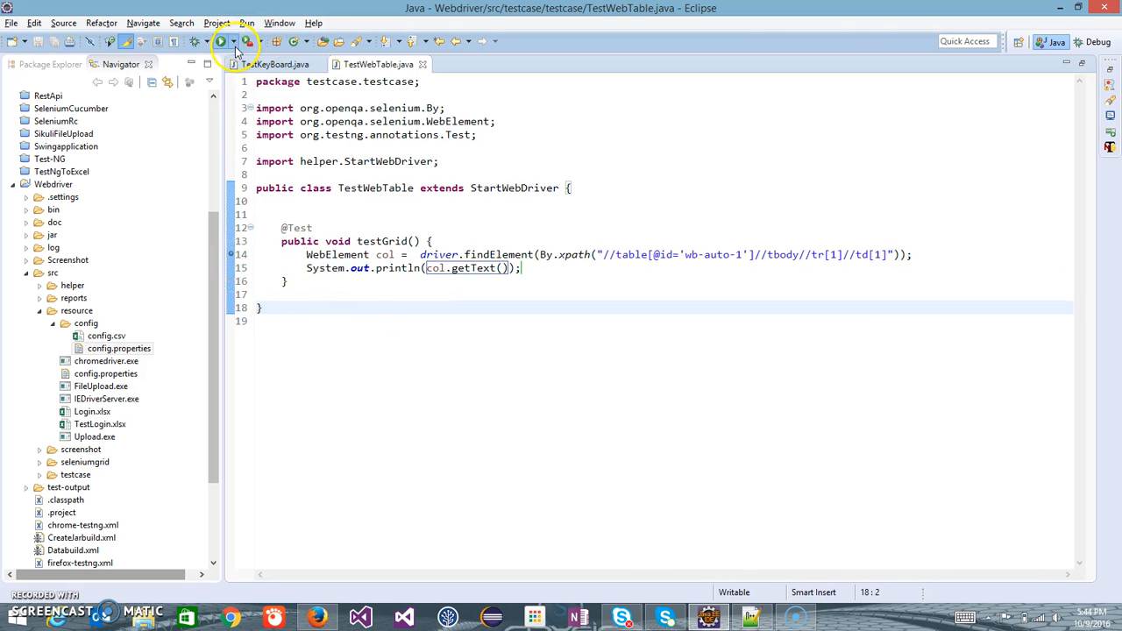
Run TestWebTable from recent launches so the console prints Gecko and testGrid passes.
click(235, 42)
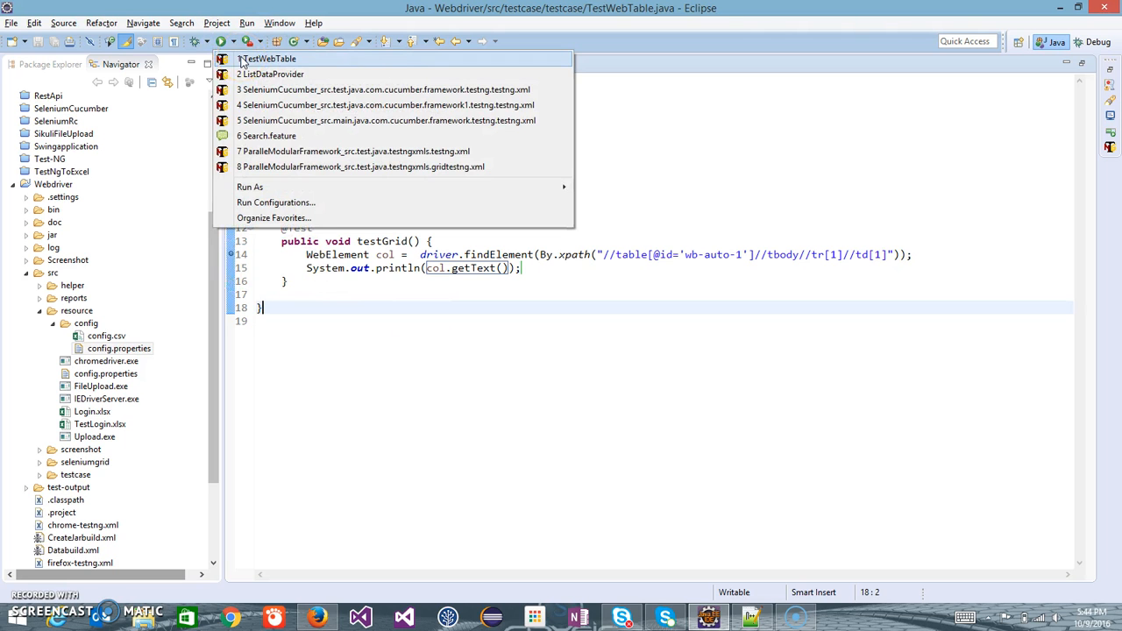
click(270, 59)
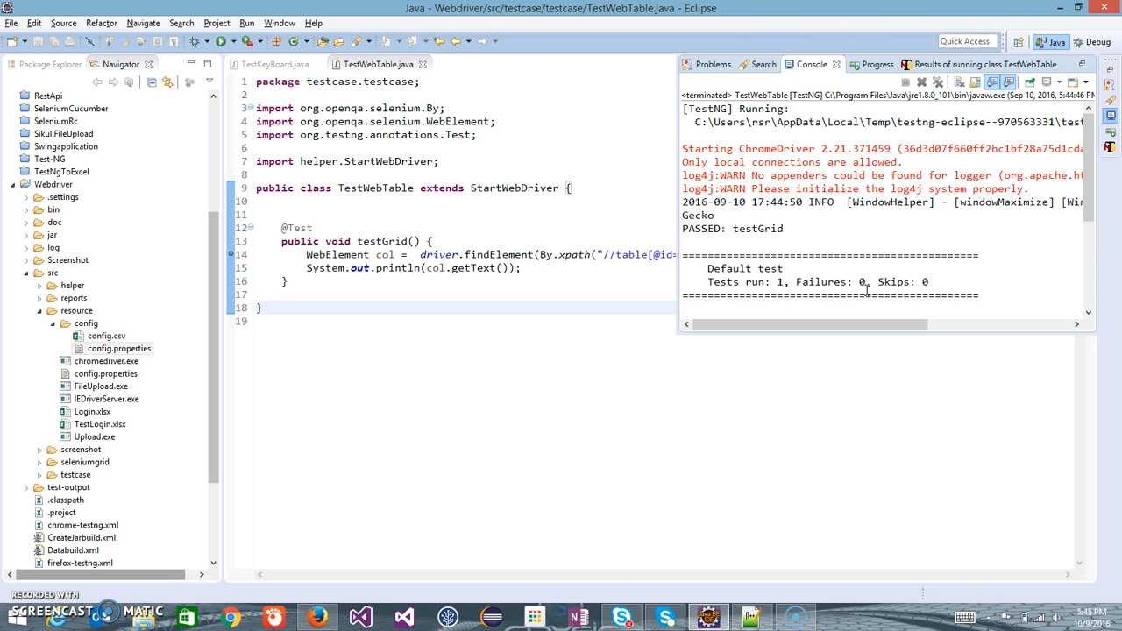
mouse_move(879, 294)
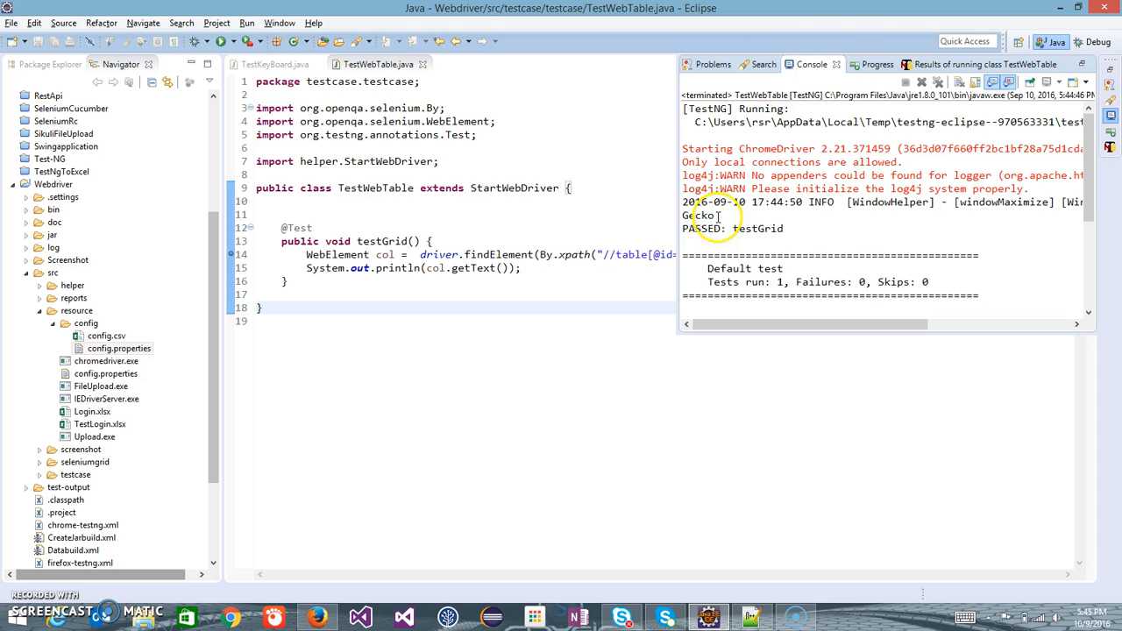
click(230, 43)
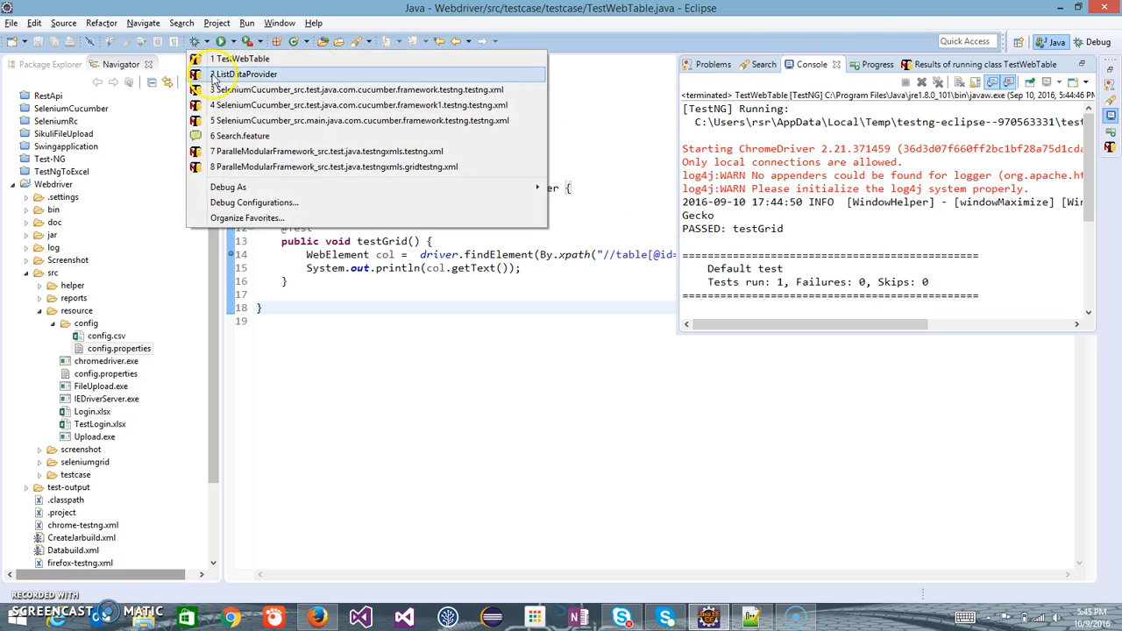
Debug TestWebTable and step over with F6 until col holds the found table cell.
click(245, 59)
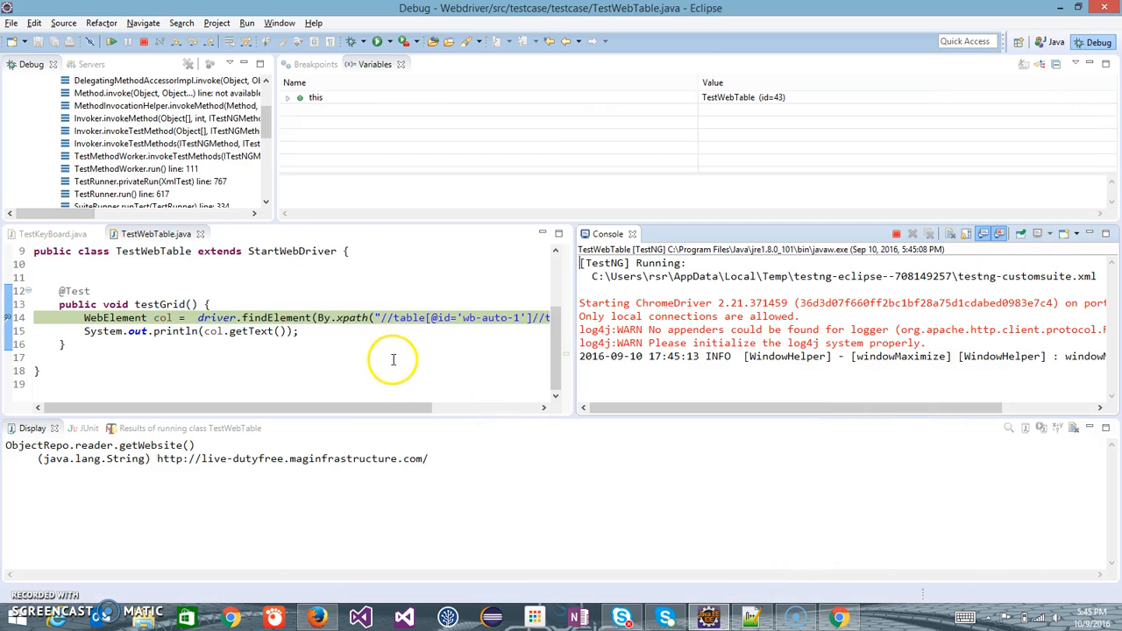
mouse_move(407, 200)
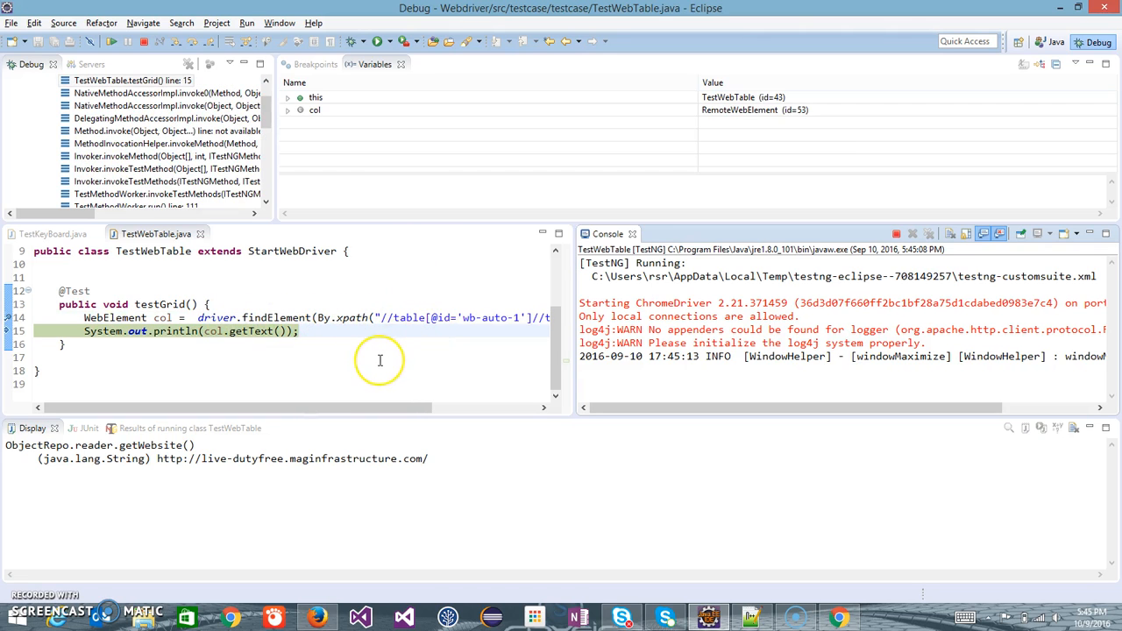
key(F6)
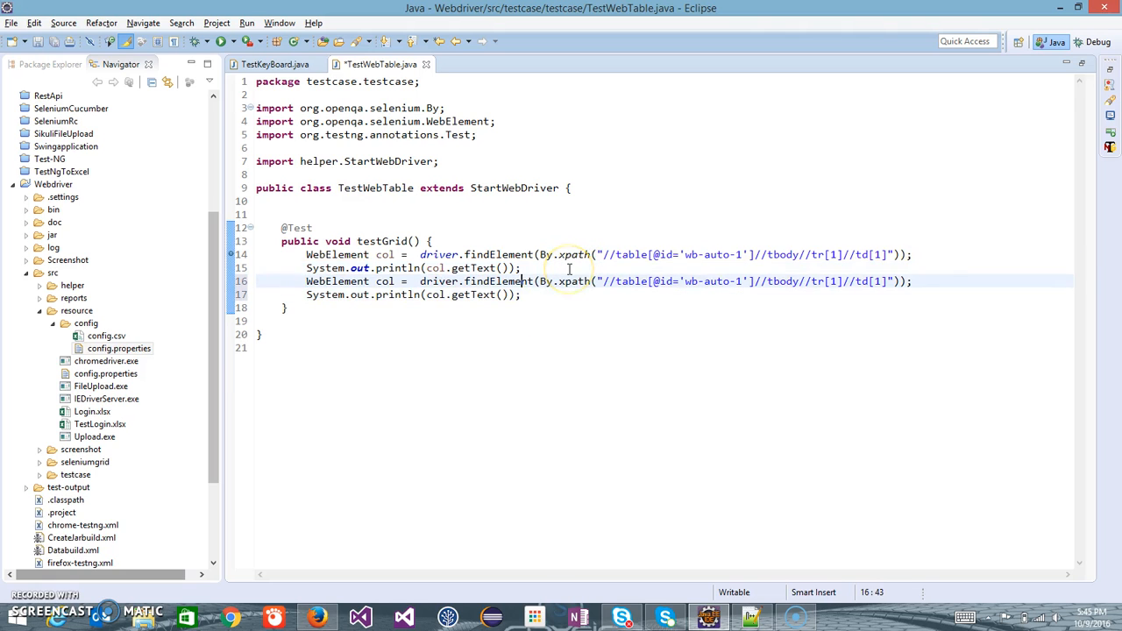
Rename the cell element to col1, add col2 with td[2] that prints its text, and launch Debug.
text(1)
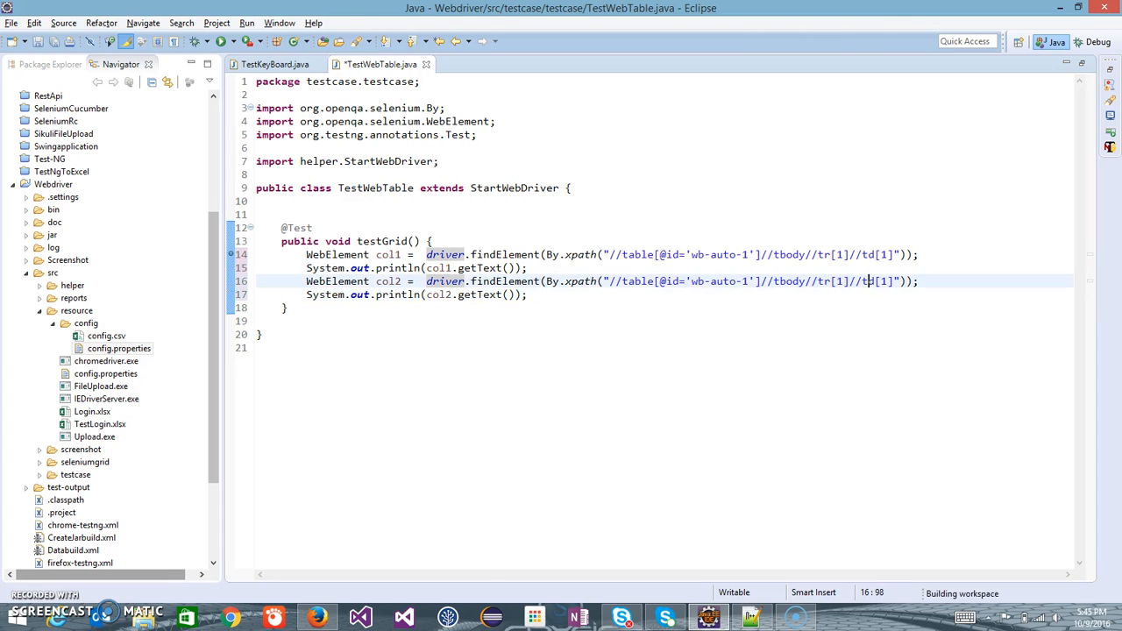
text(2)
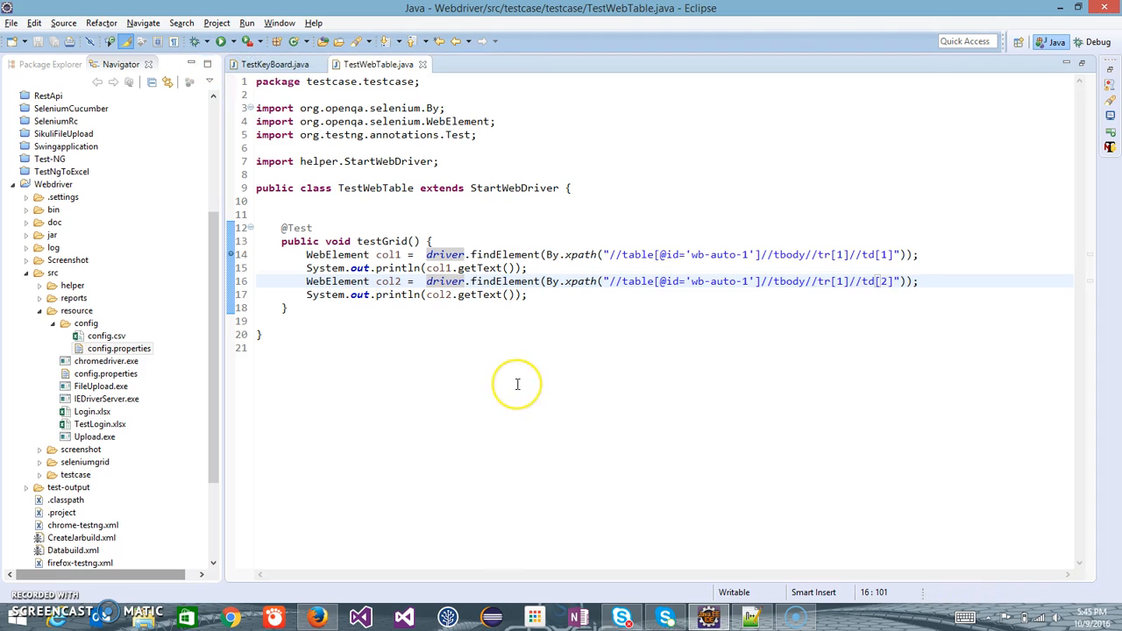
click(221, 42)
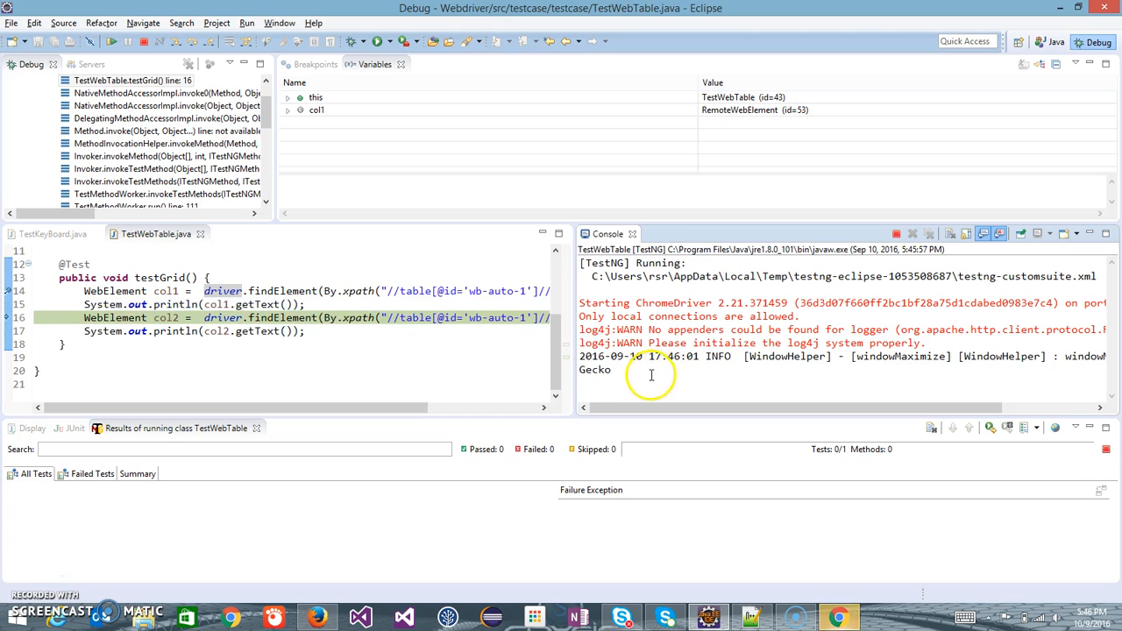
Step through the debug run, see Gecko printed in the Console, and return to the Java perspective.
double_click(595, 368)
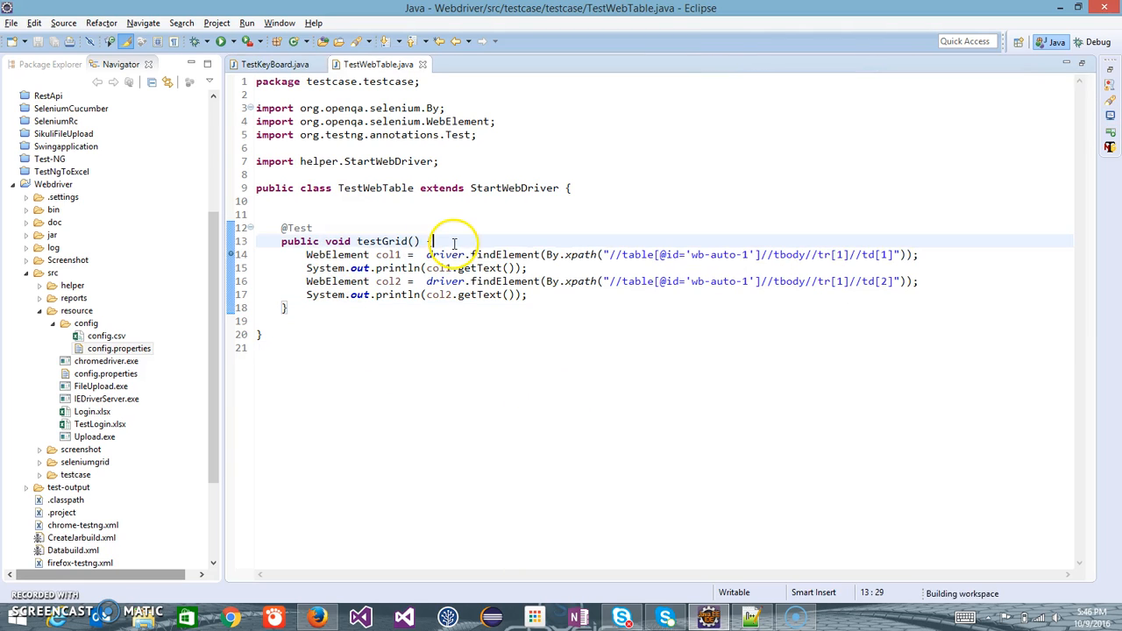
Add an outer for loop with counter row running from 1 to 6.
text(fo)
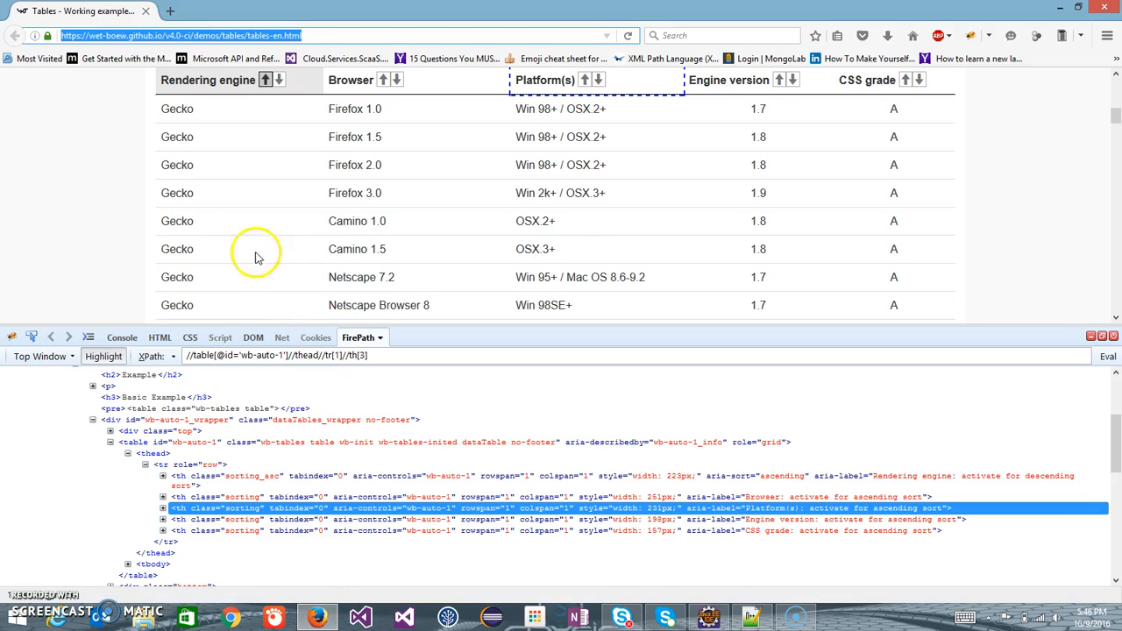
mouse_move(898, 98)
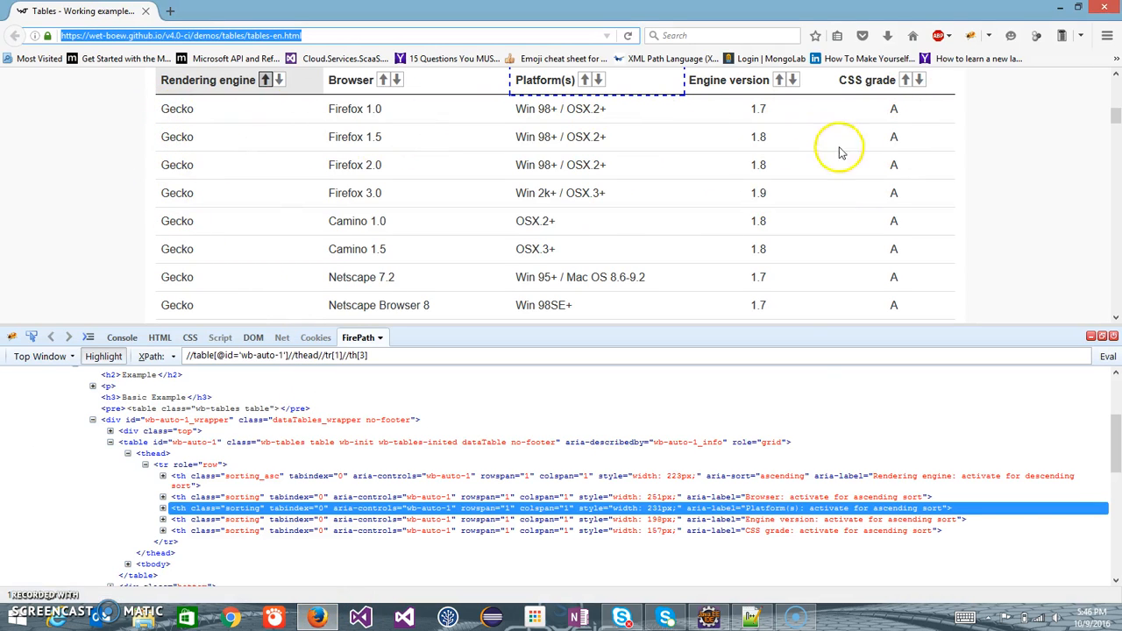
mouse_move(442, 179)
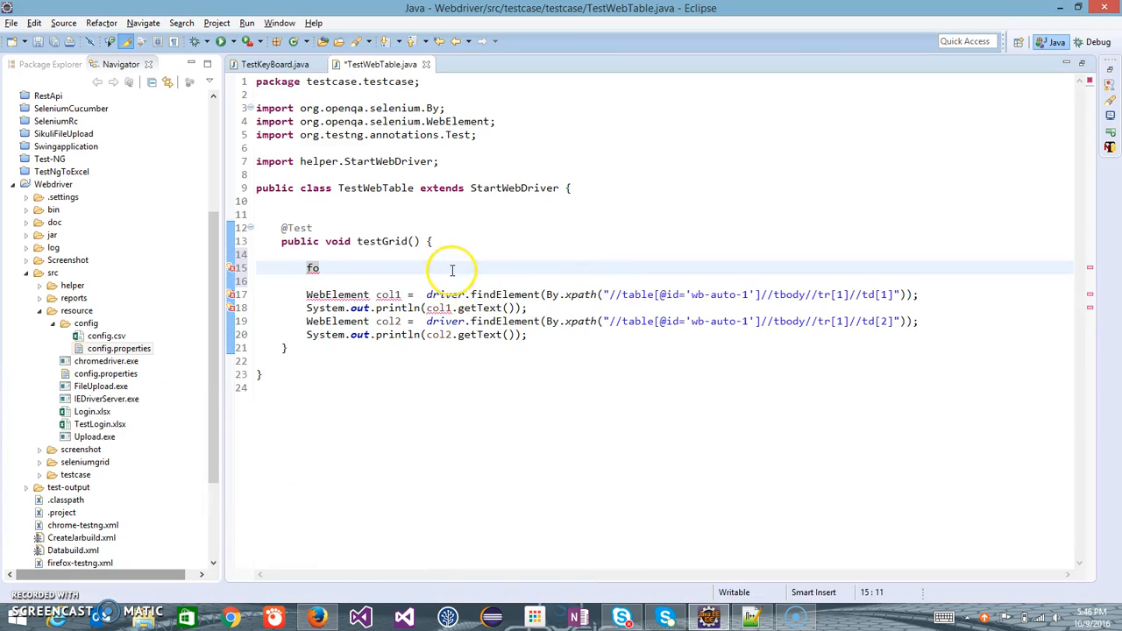
text(for)
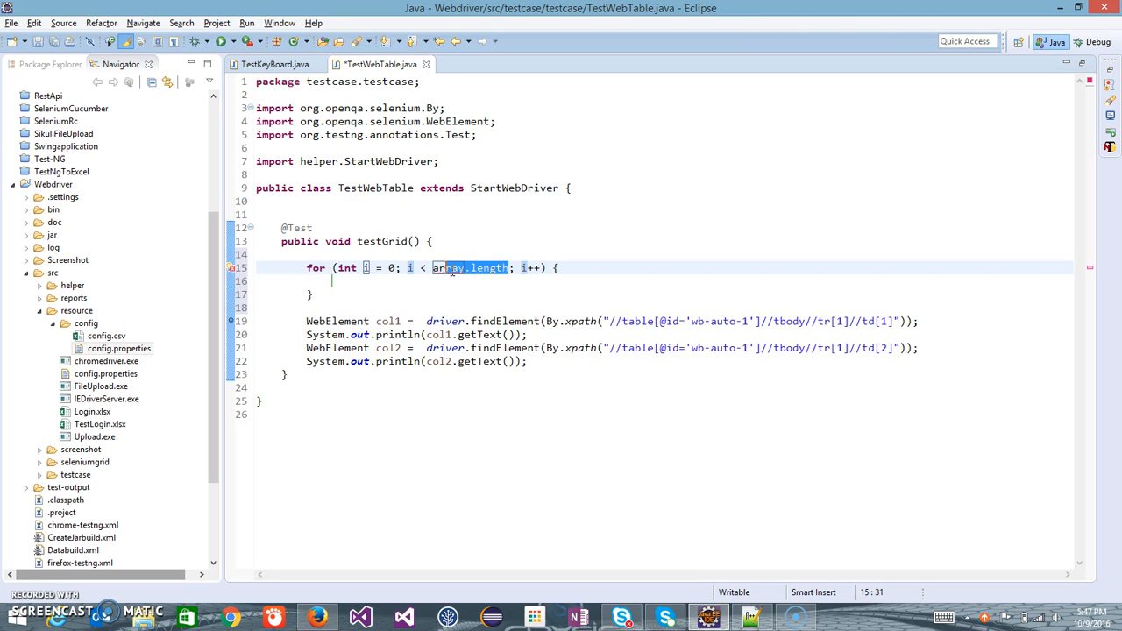
text(6)
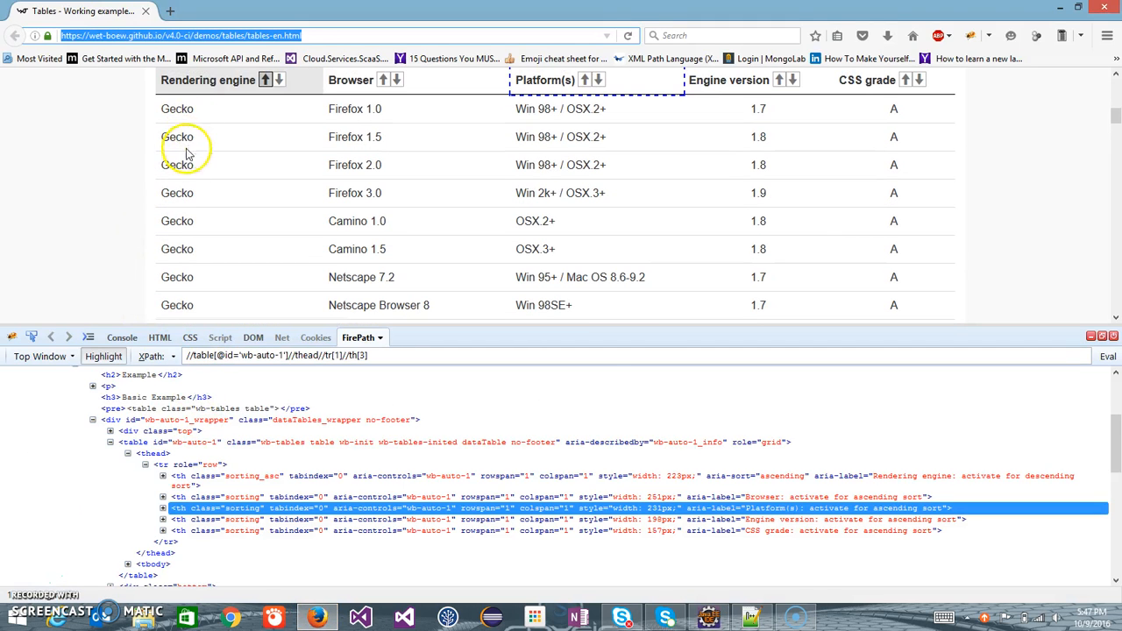
mouse_move(177, 305)
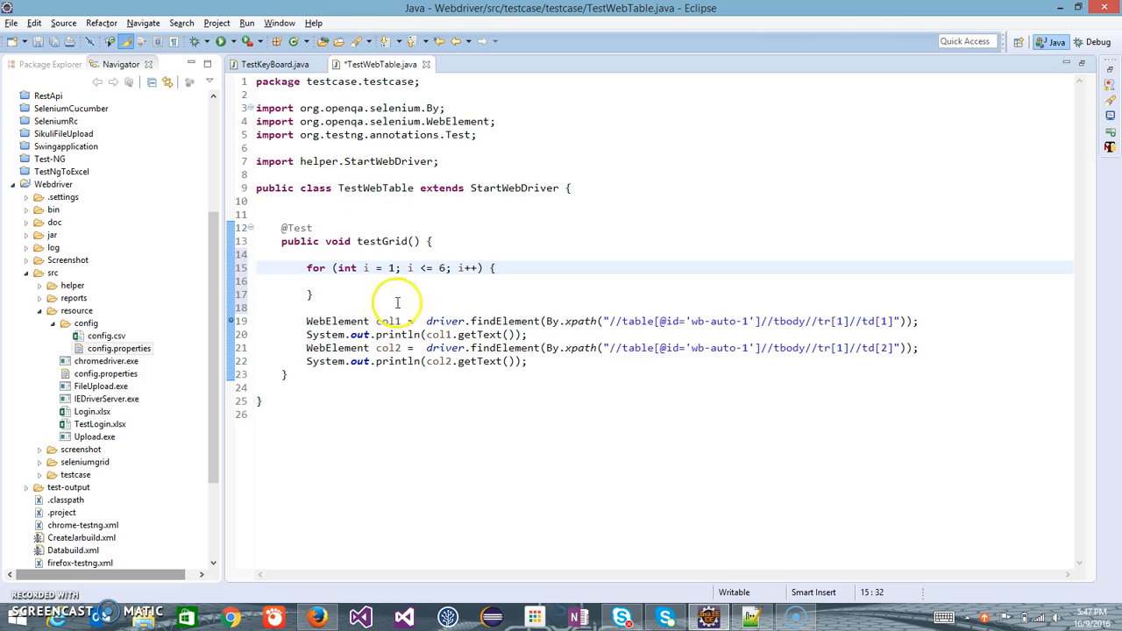
double_click(378, 266)
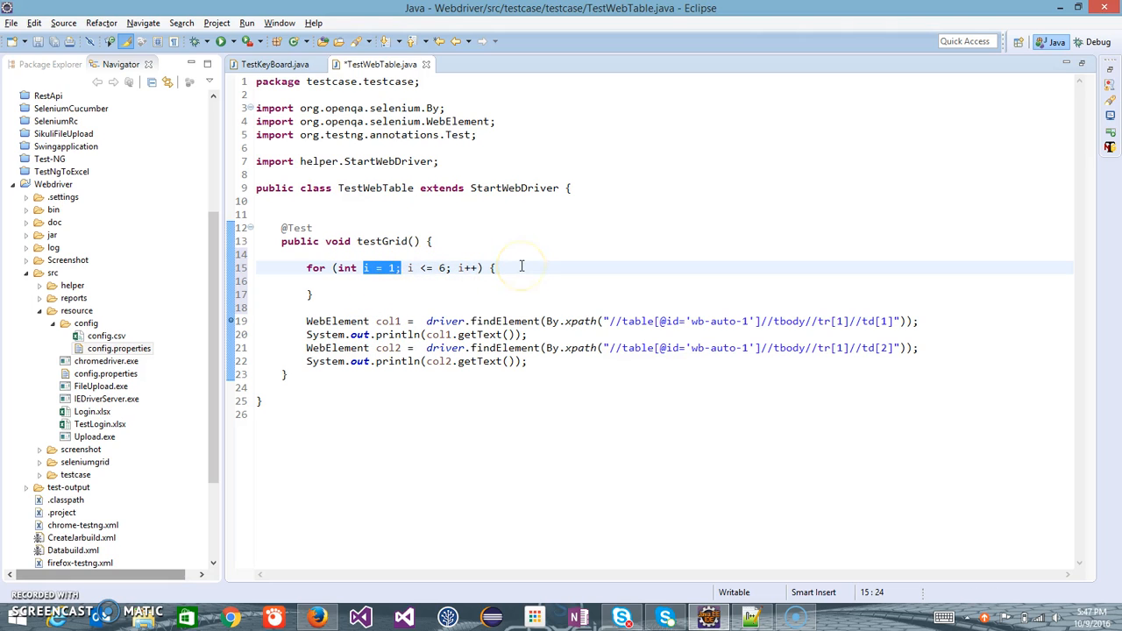
click(495, 266)
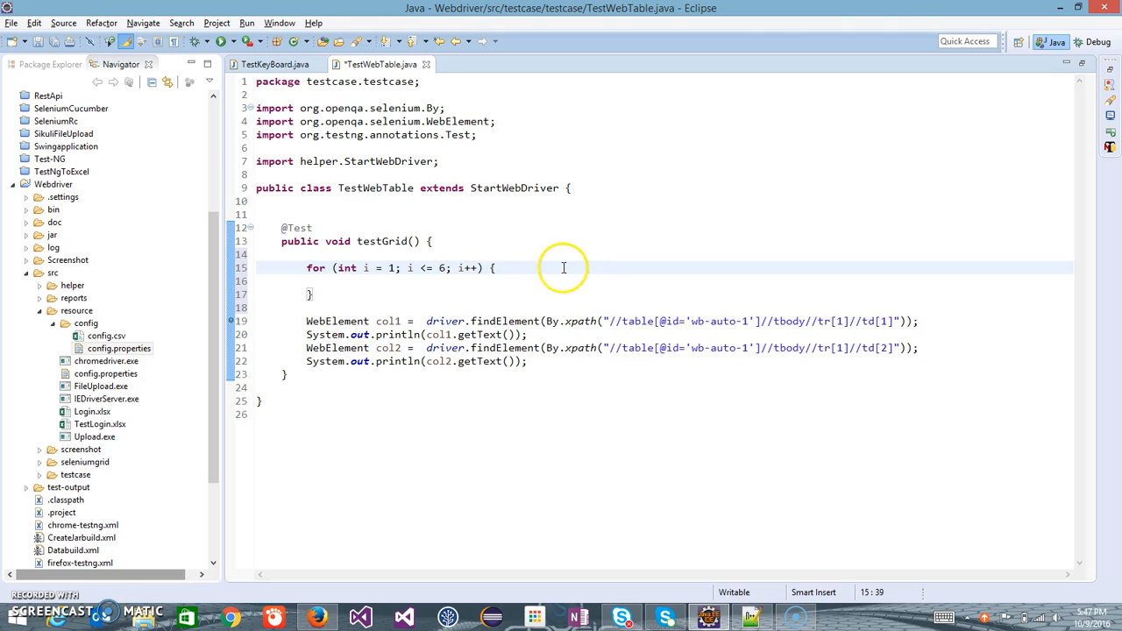
Nest a col loop from 1 to 5 inside it and paste the col1 findElement lookup in the inner loop.
text(for)
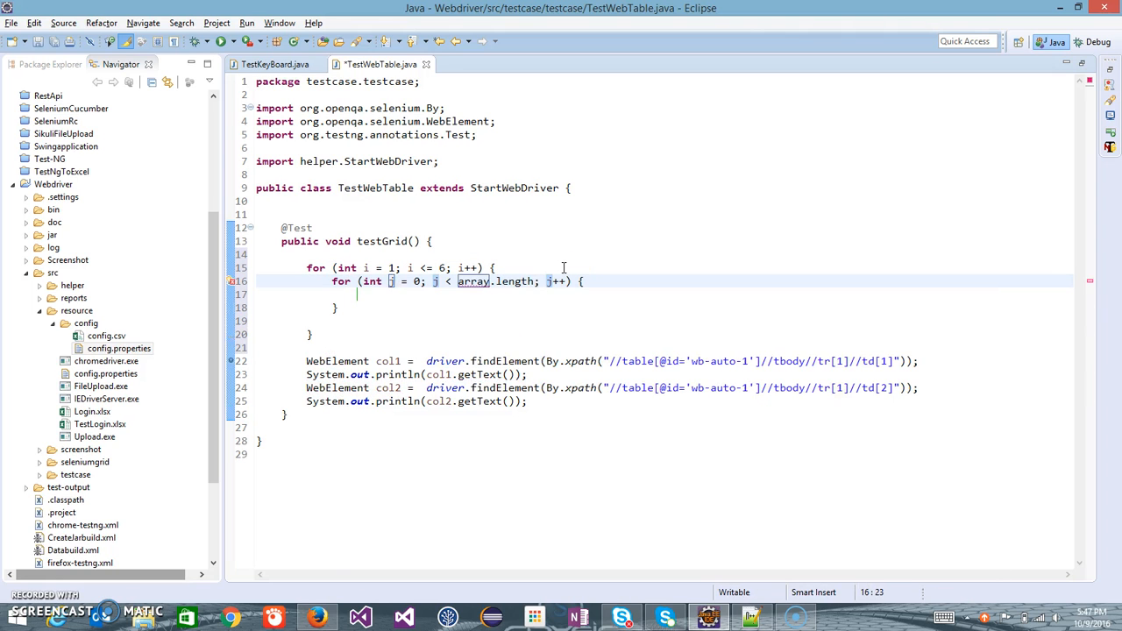
text(1)
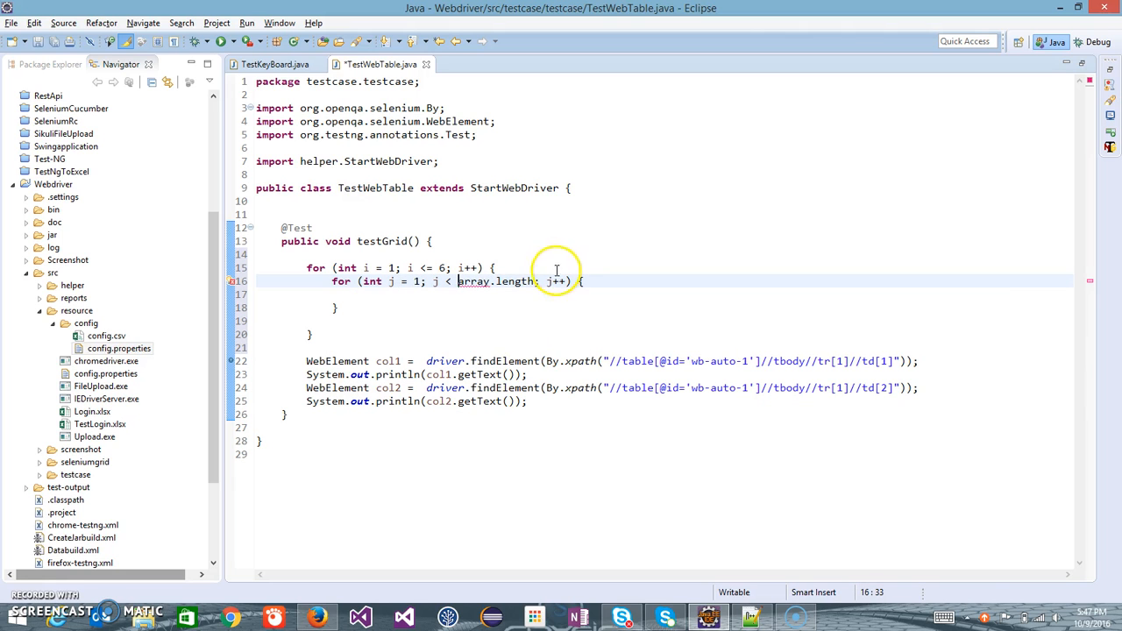
click(317, 617)
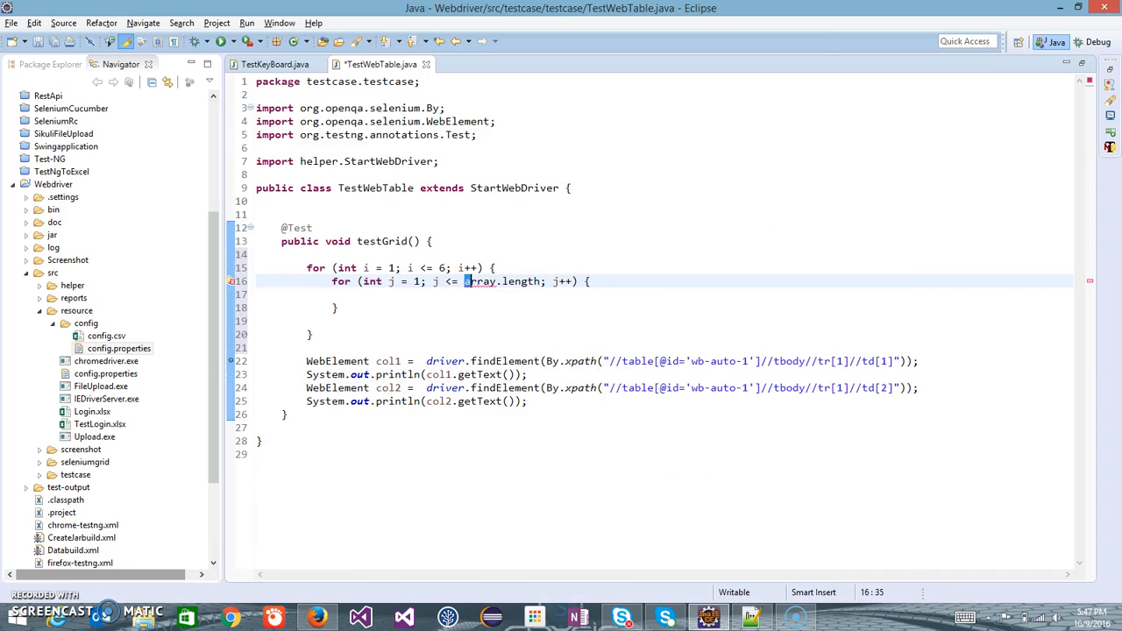
text(5)
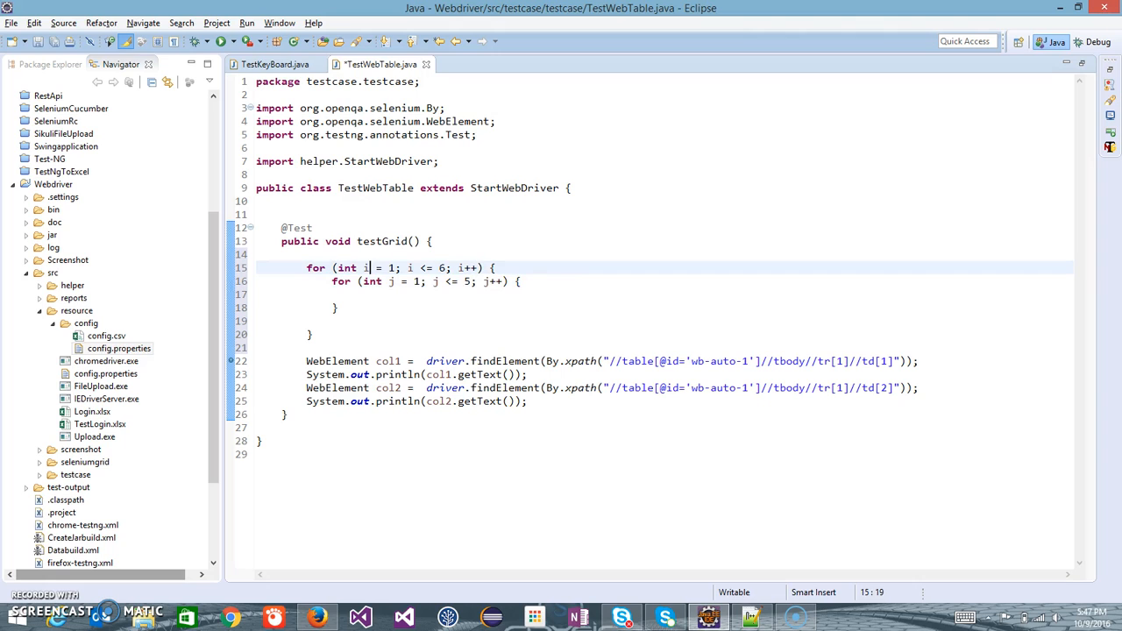
text(row)
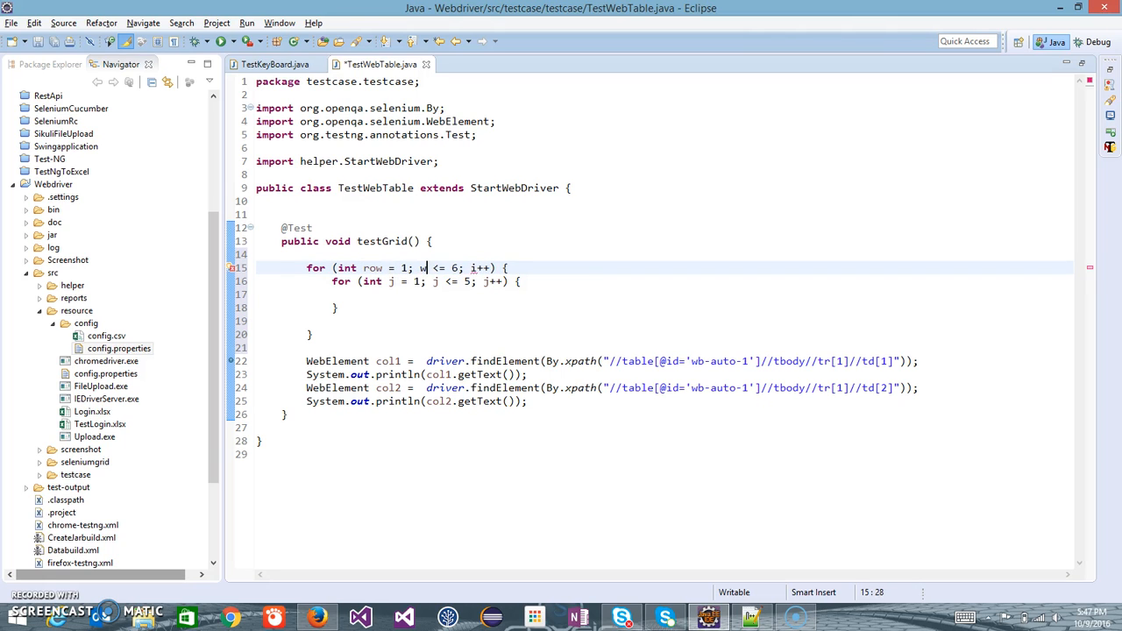
text(ow)
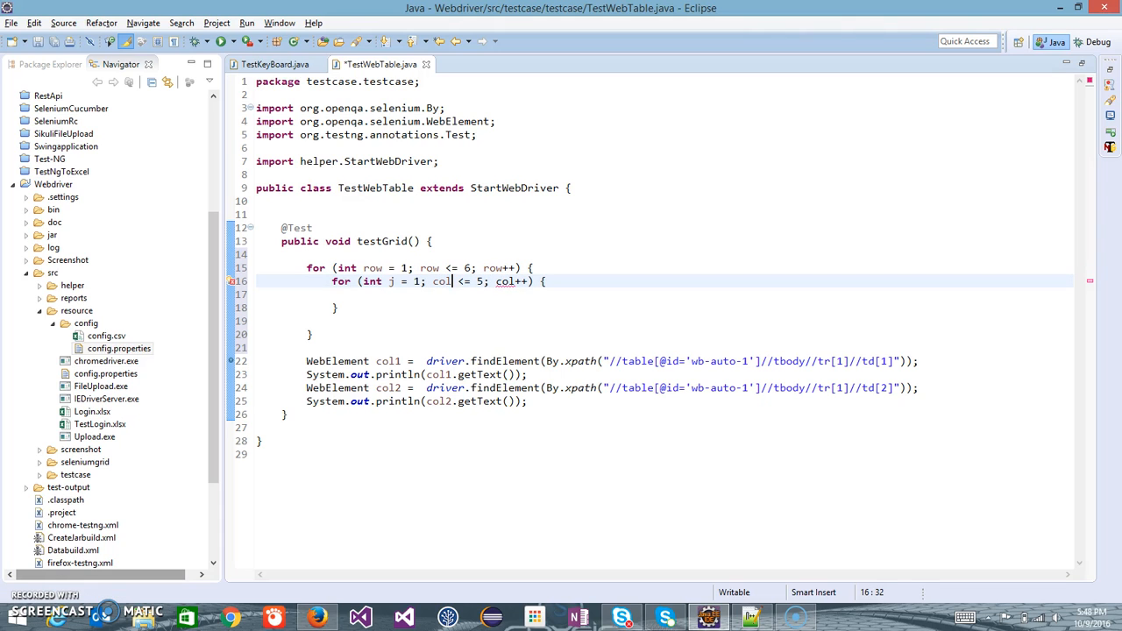
text(col)
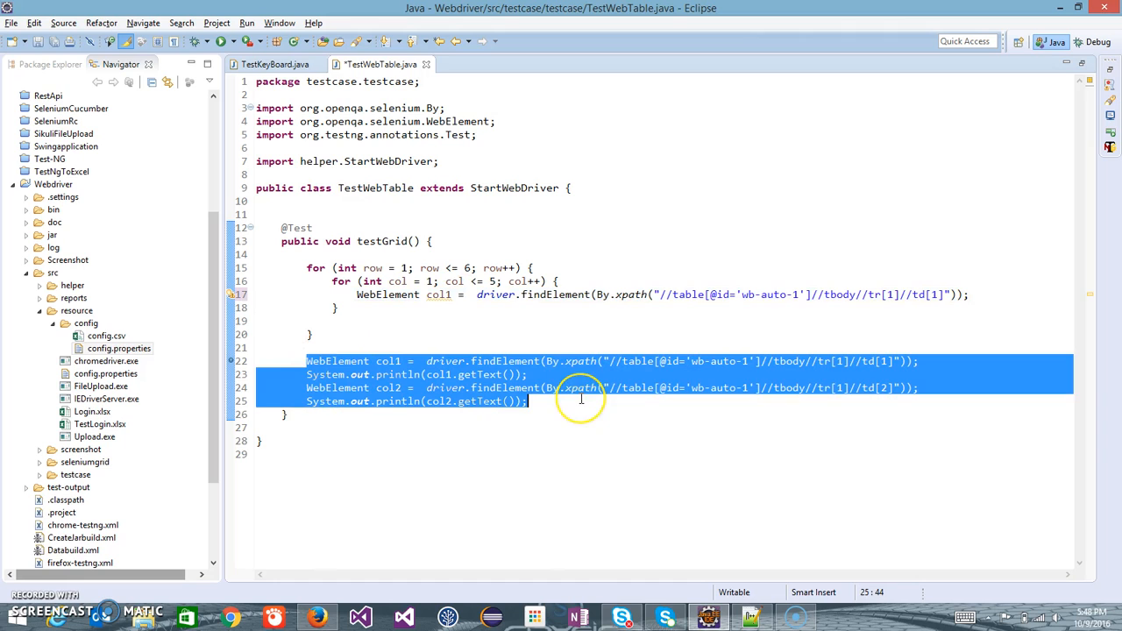
Delete the hard-coded col1/col2 lines, concatenate row and col into the tr[]/td[] XPath, then cut that string.
key(Delete)
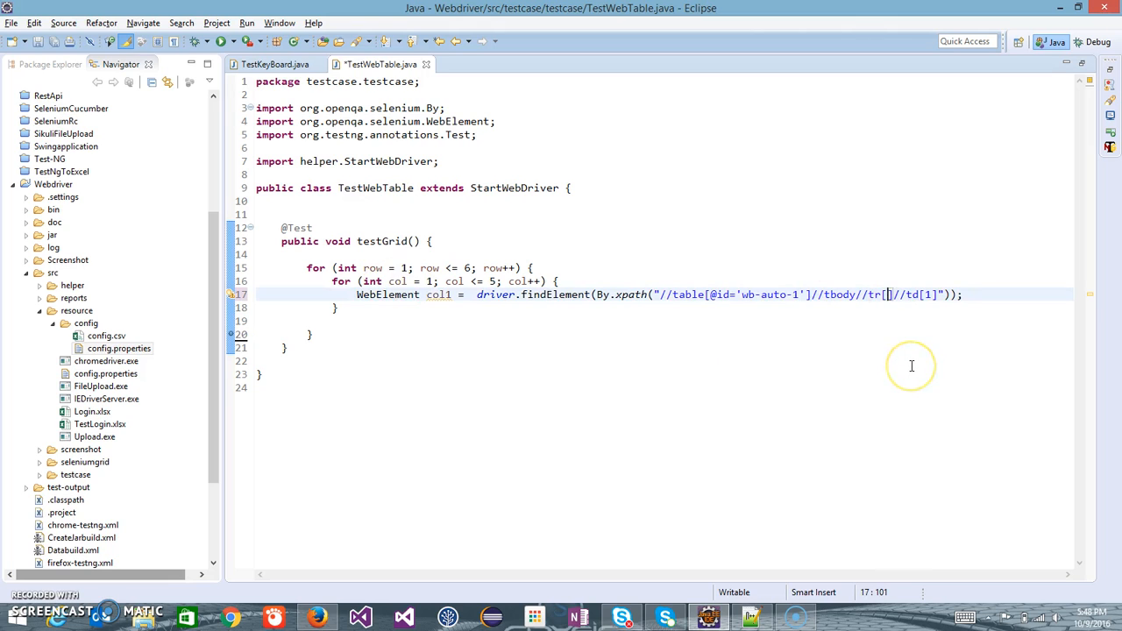
text("")
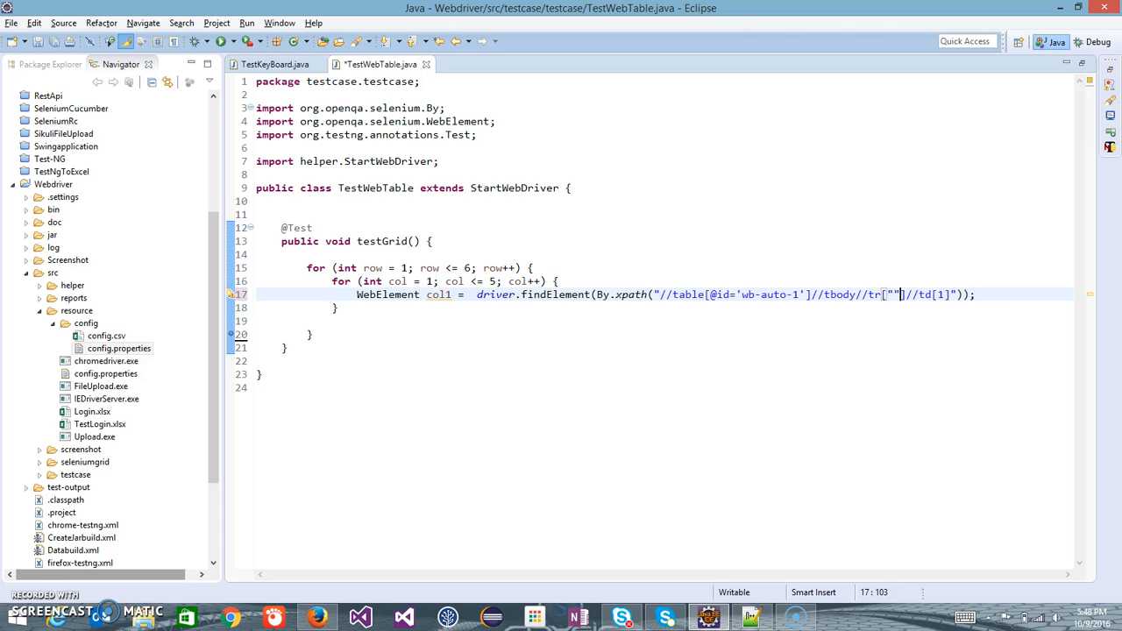
text(+ +)
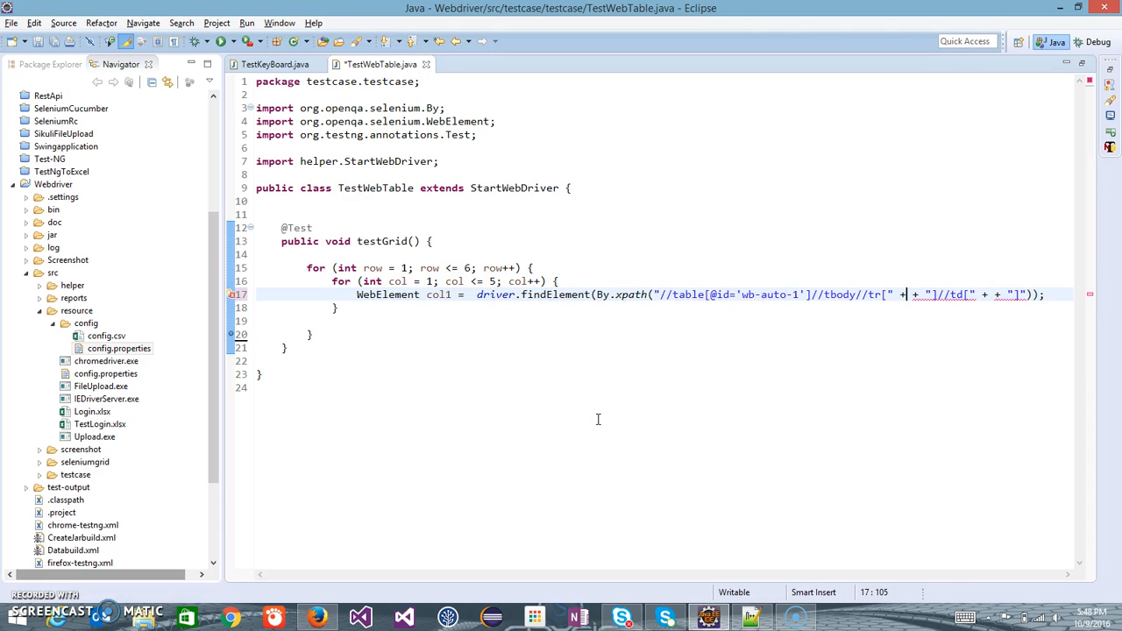
text(row)
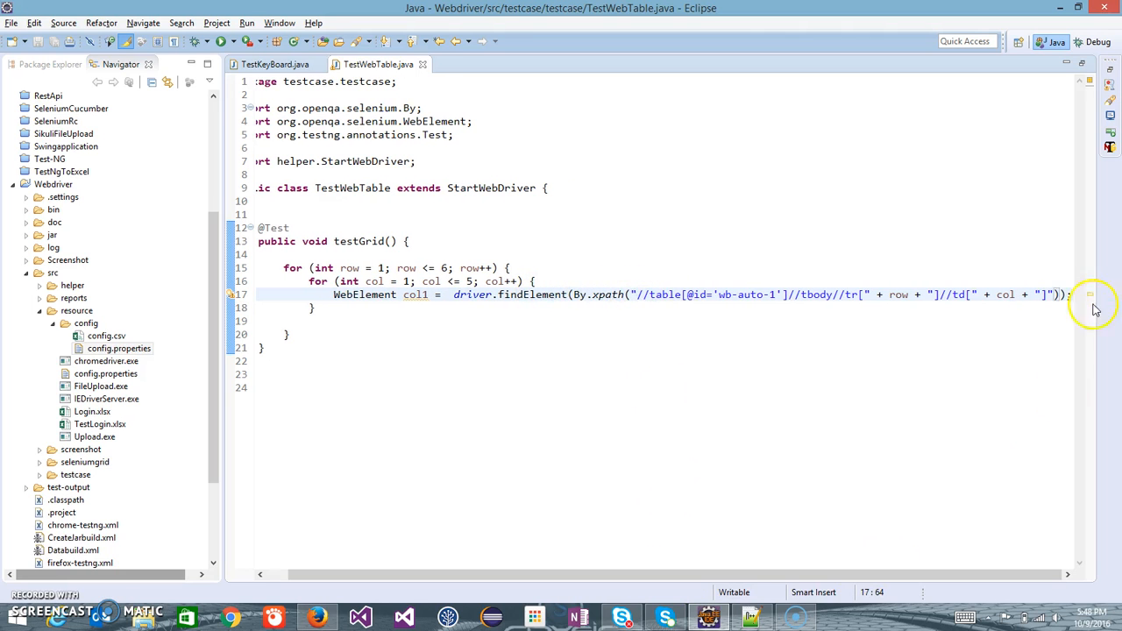
key(Delete)
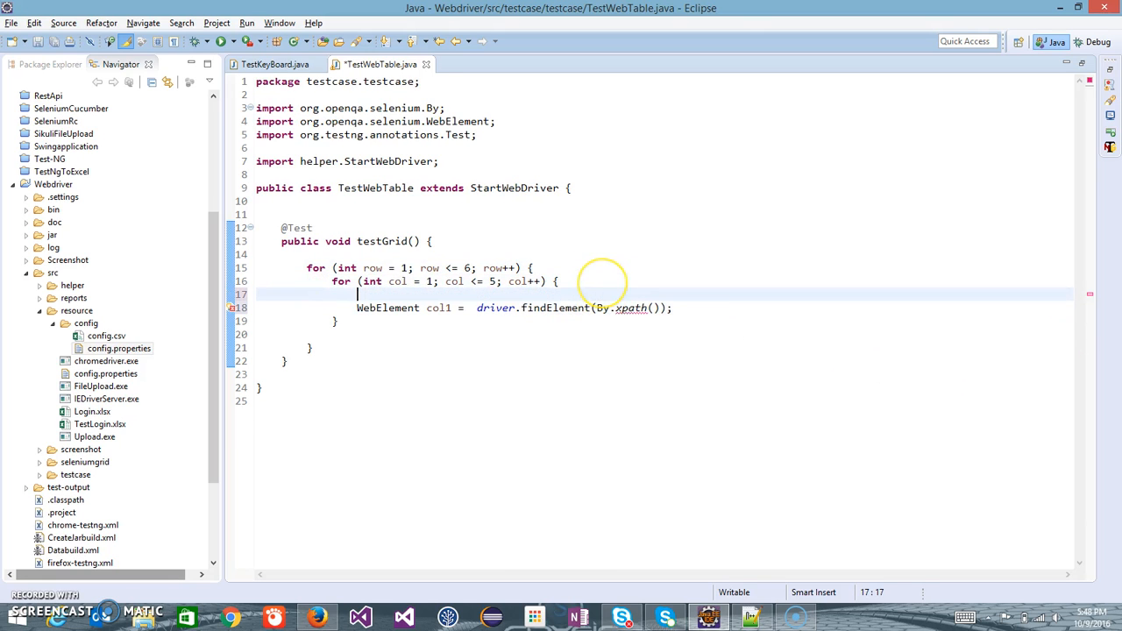
Declare String xpath holding the built path and add System.out.println(xpath).
text(String)
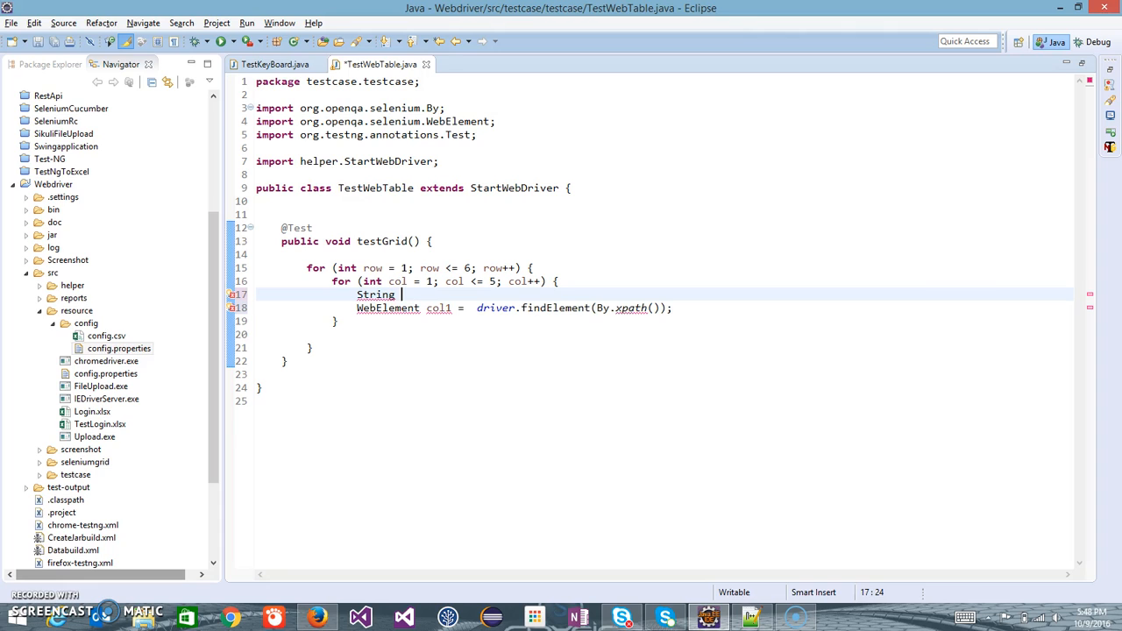
text(xpath = "//table[@id='wb-auto-1']//tbody//tr[" + row + "]//td[" + col + "]";)
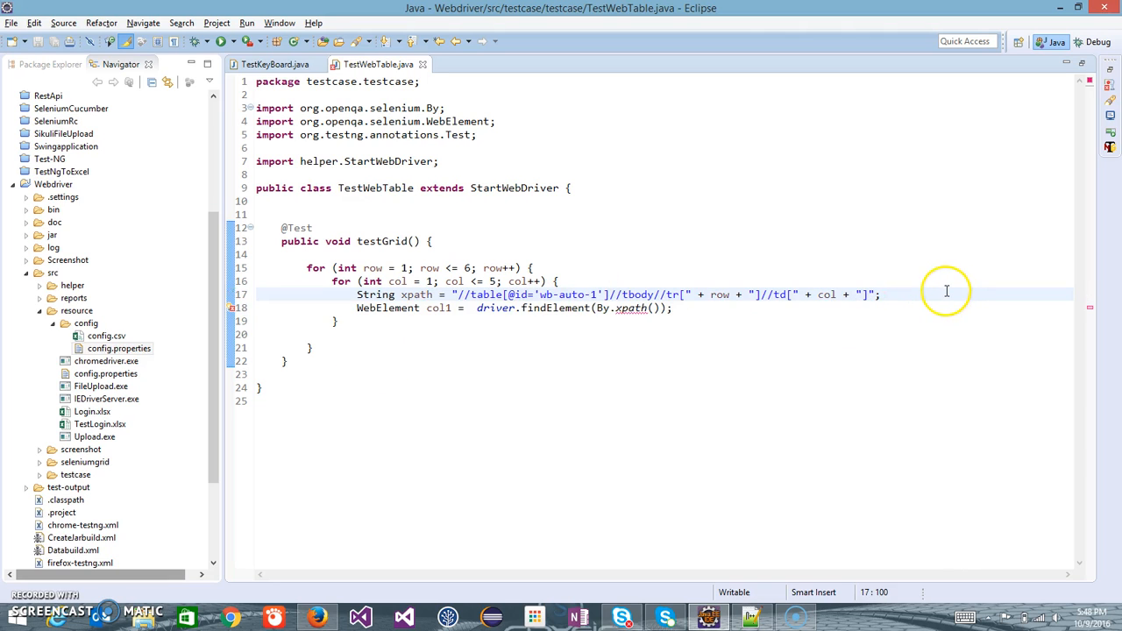
text(sys)
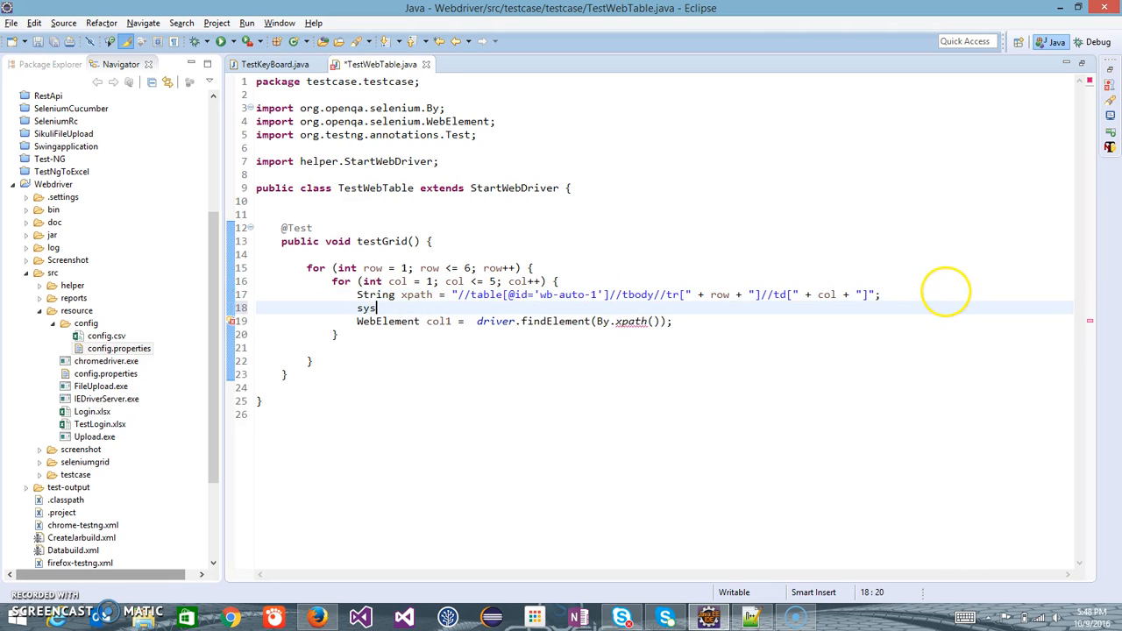
text(System.out.println();)
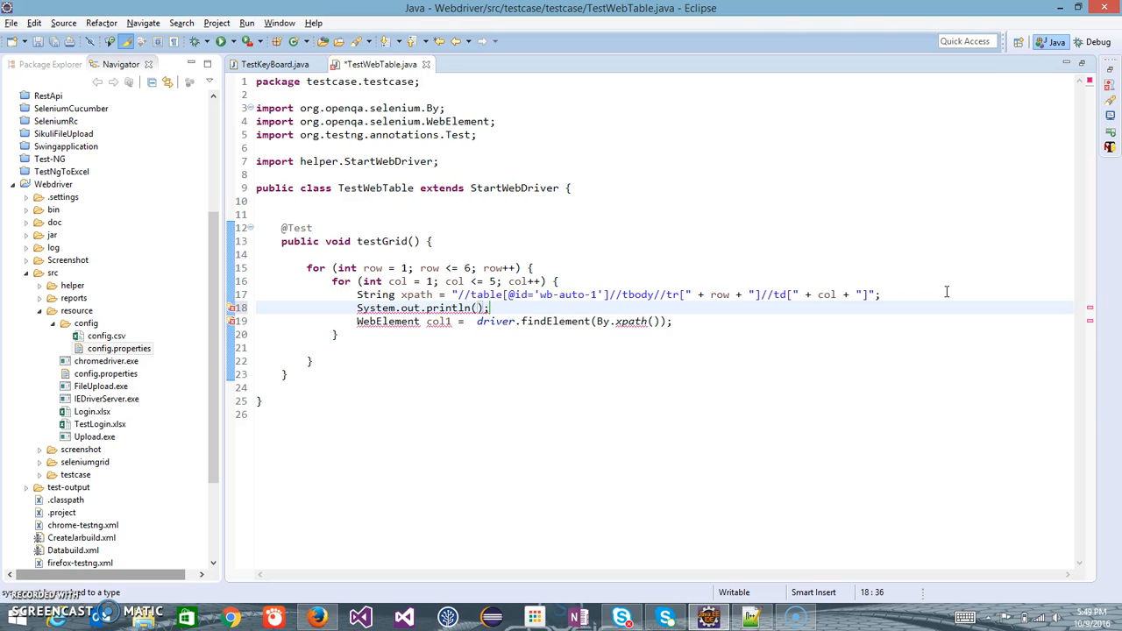
text(xa)
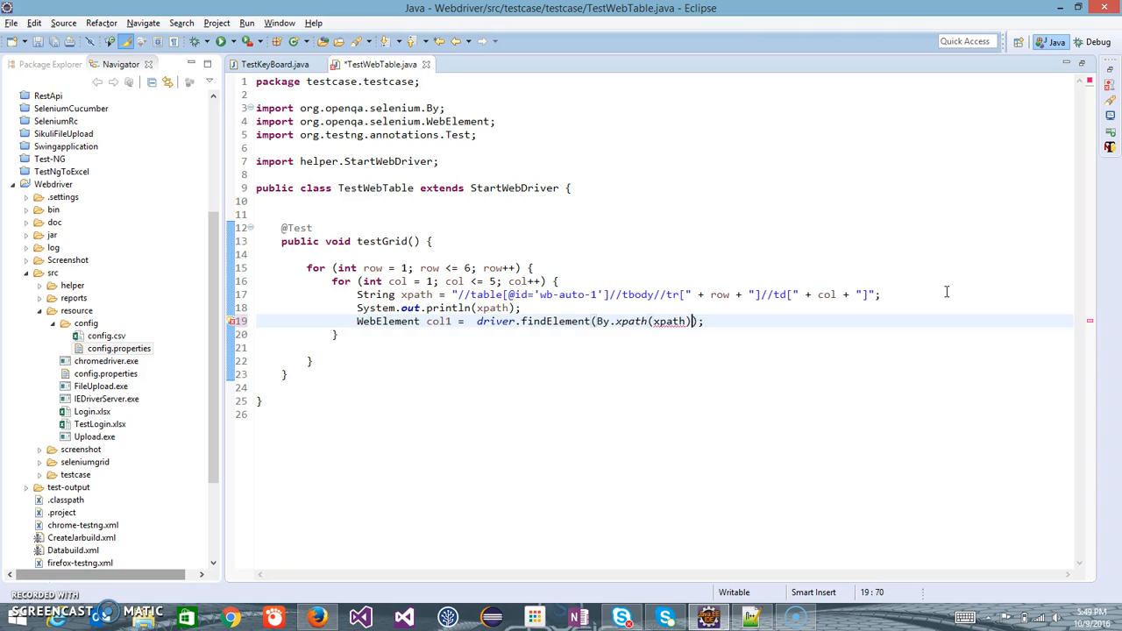
Pass xpath to By.xpath and add System.out.println(col1.getText()), then save.
text(sys)
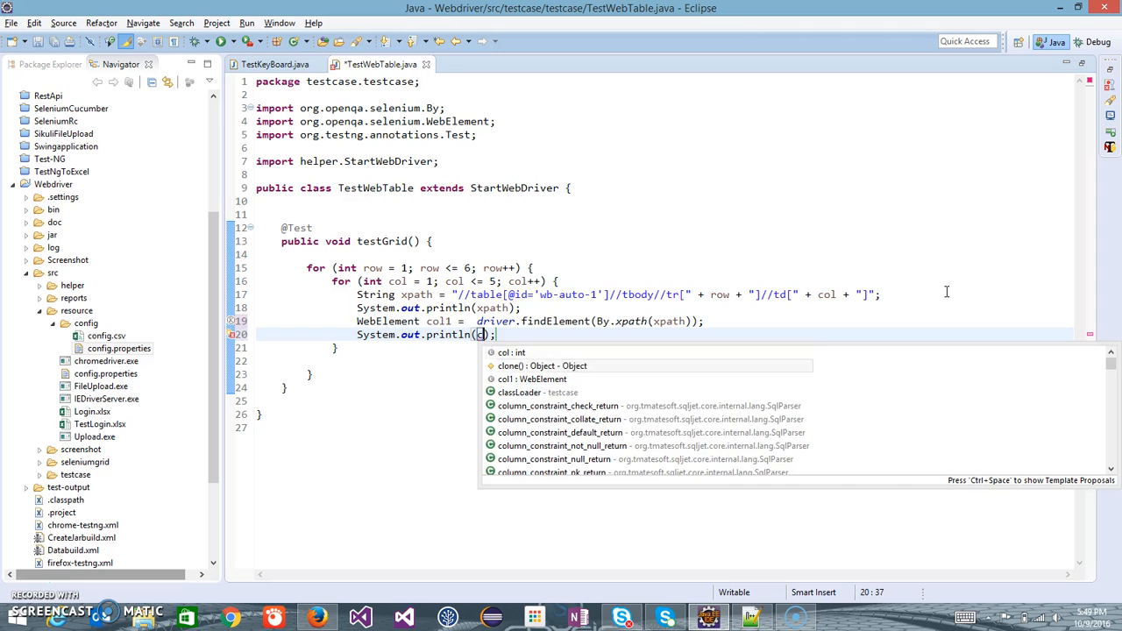
text(getAttribute)
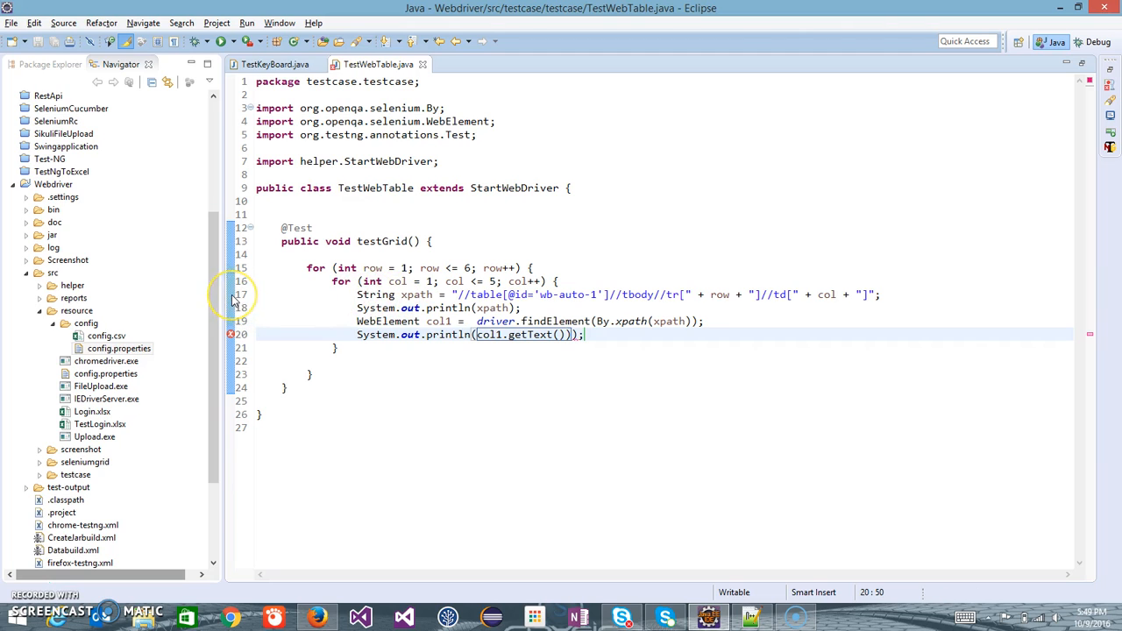
mouse_move(378, 363)
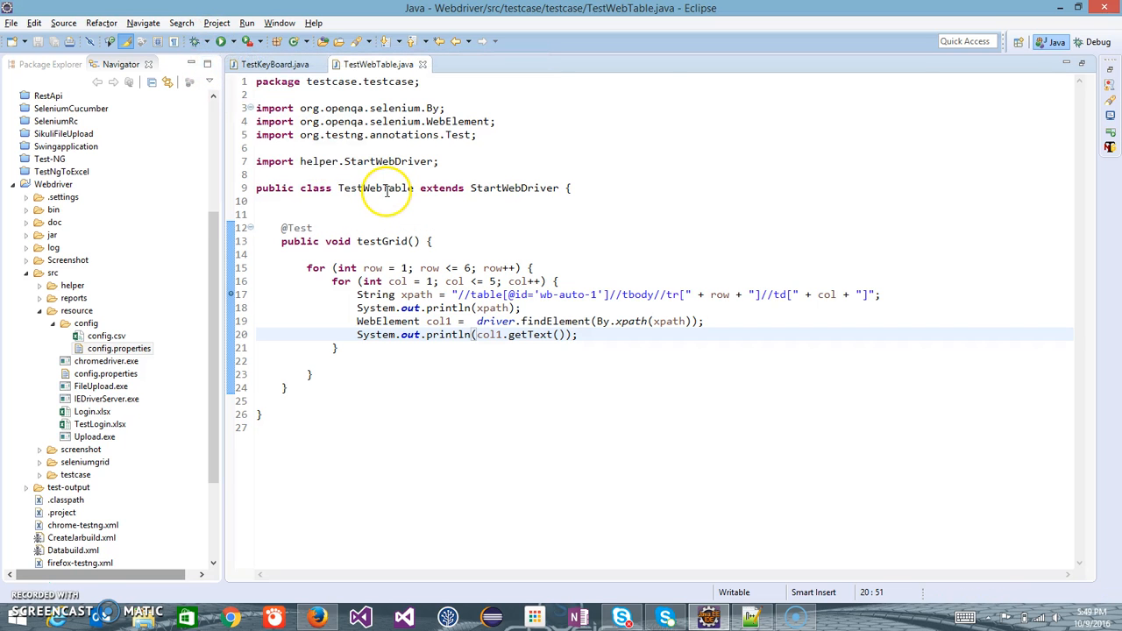
Debug TestWebTable stepping with F6 to see each xpath and cell text, then comment out the xpath print and switch println to print.
click(221, 43)
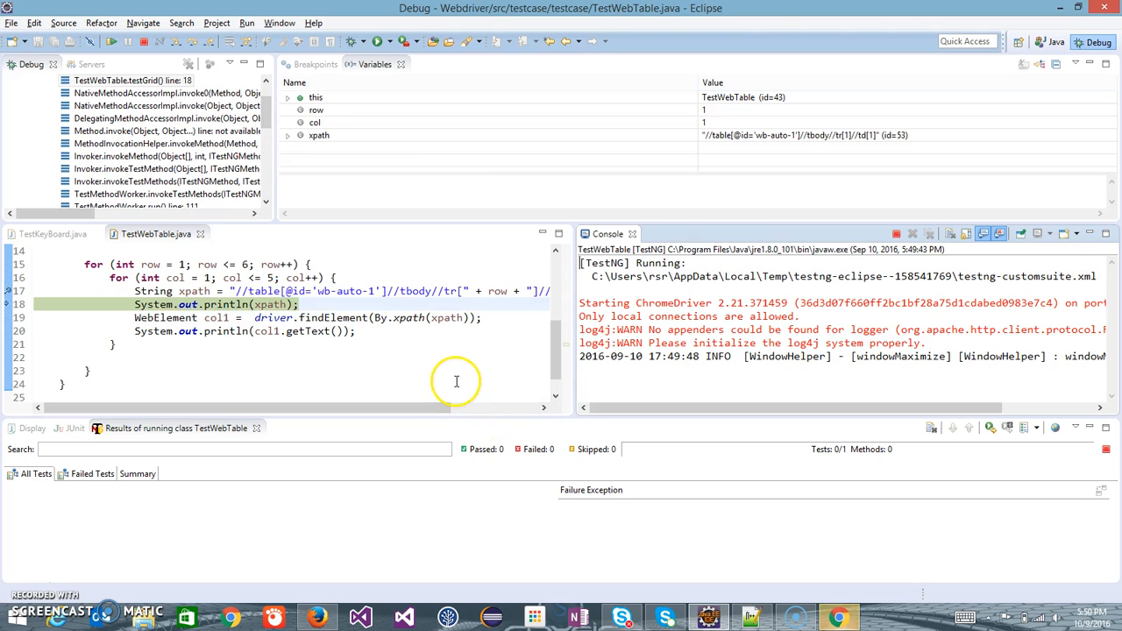
key(F6)
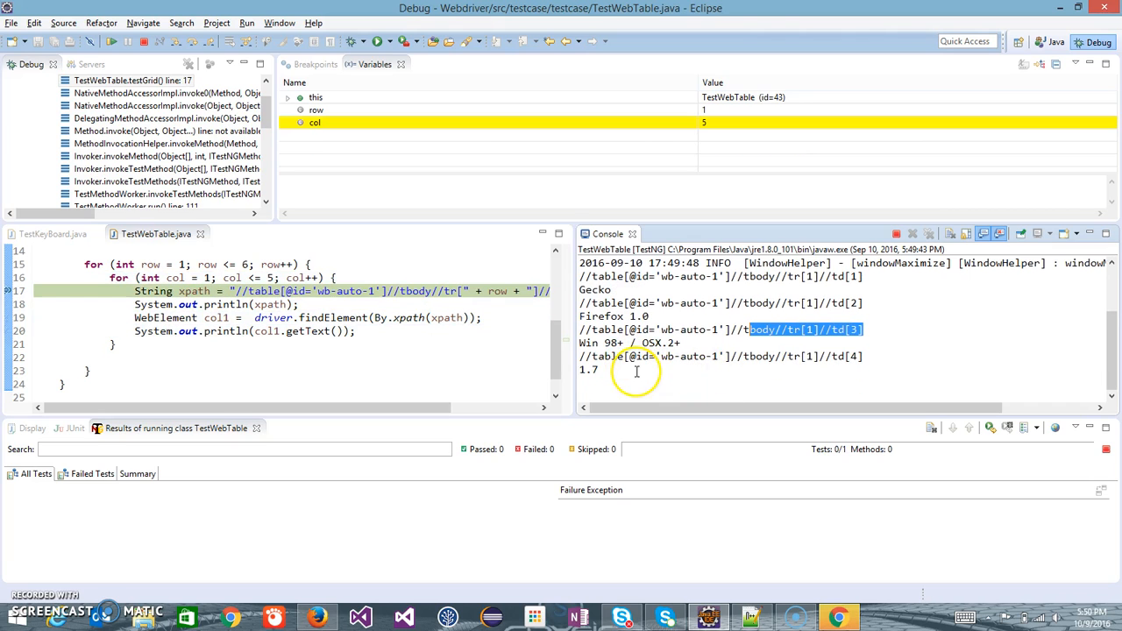
click(35, 291)
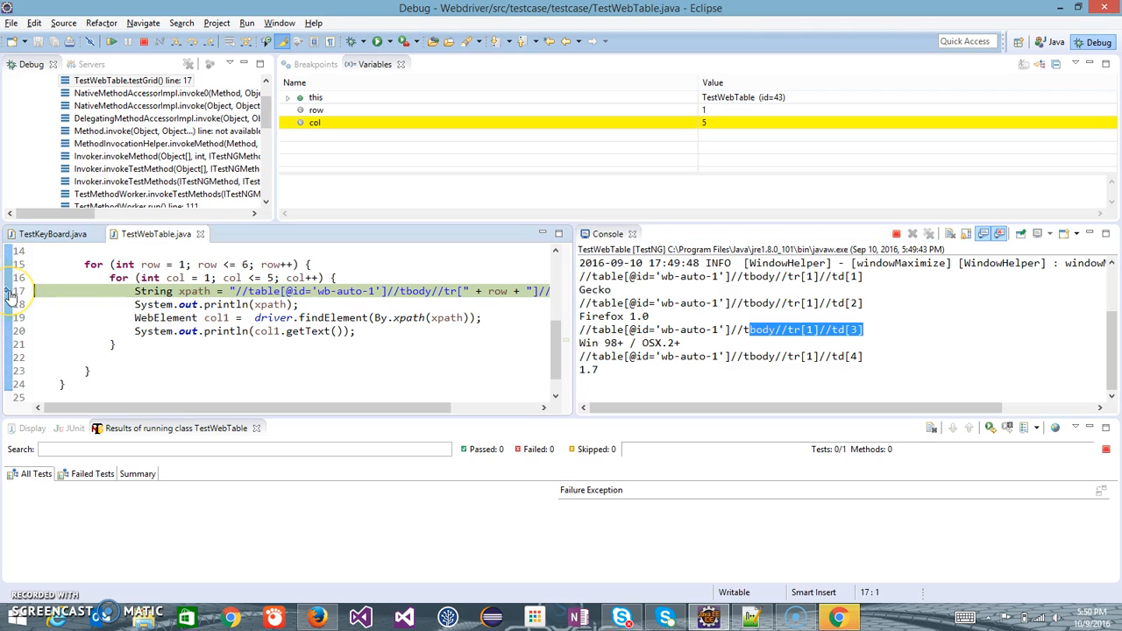
click(112, 42)
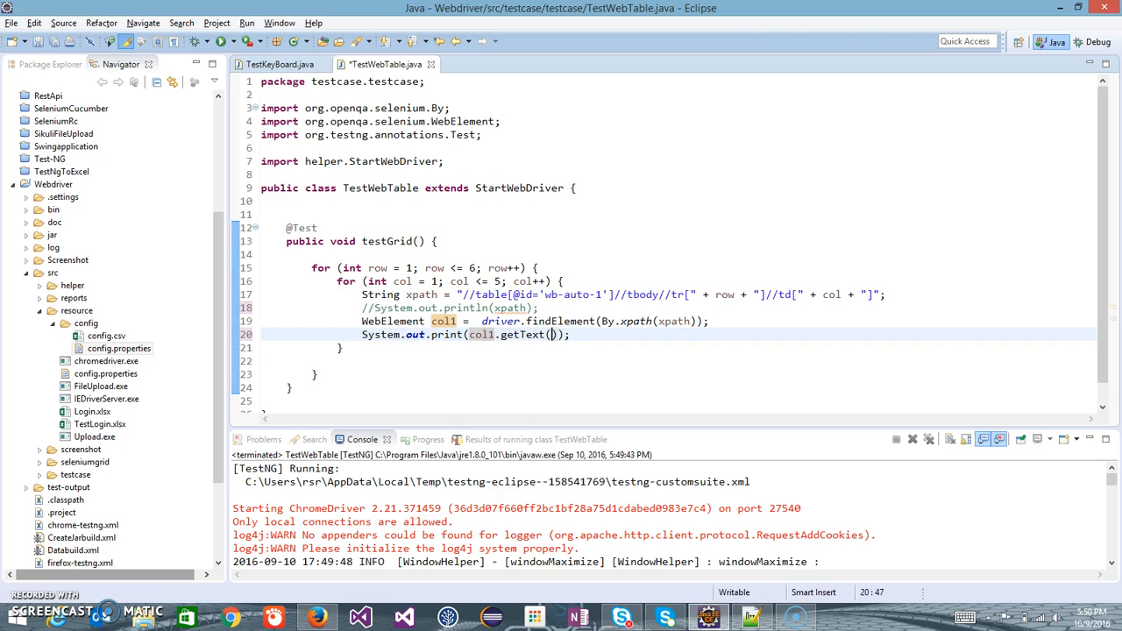
Append + " " after col1.getText(), rerun the test, then add and cut a System.out.println() line.
text(+ ")
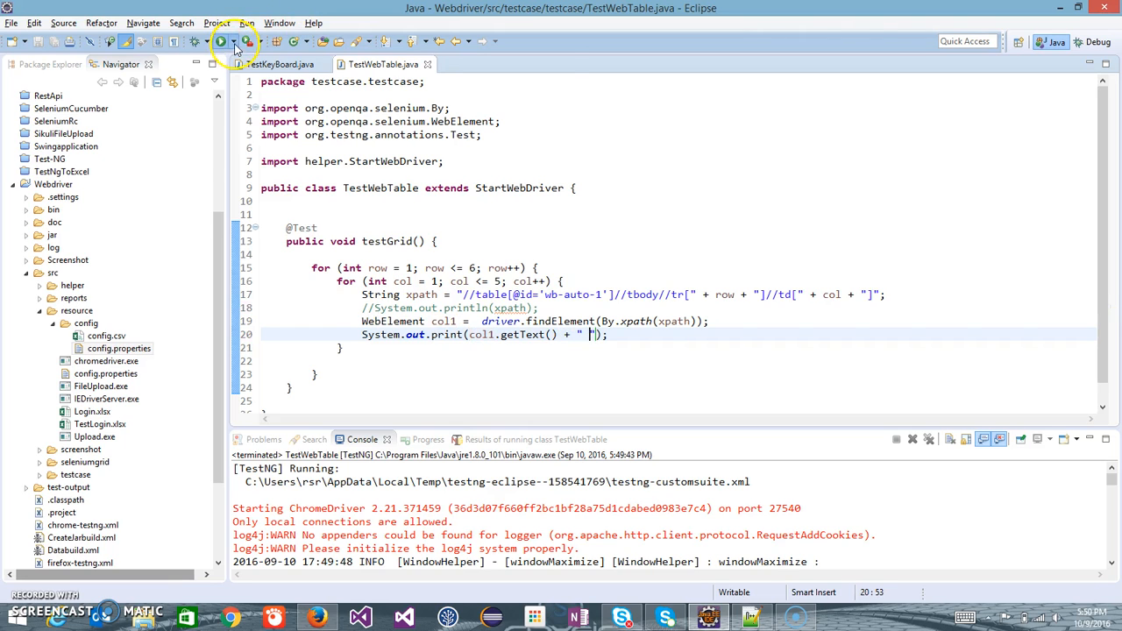
click(221, 42)
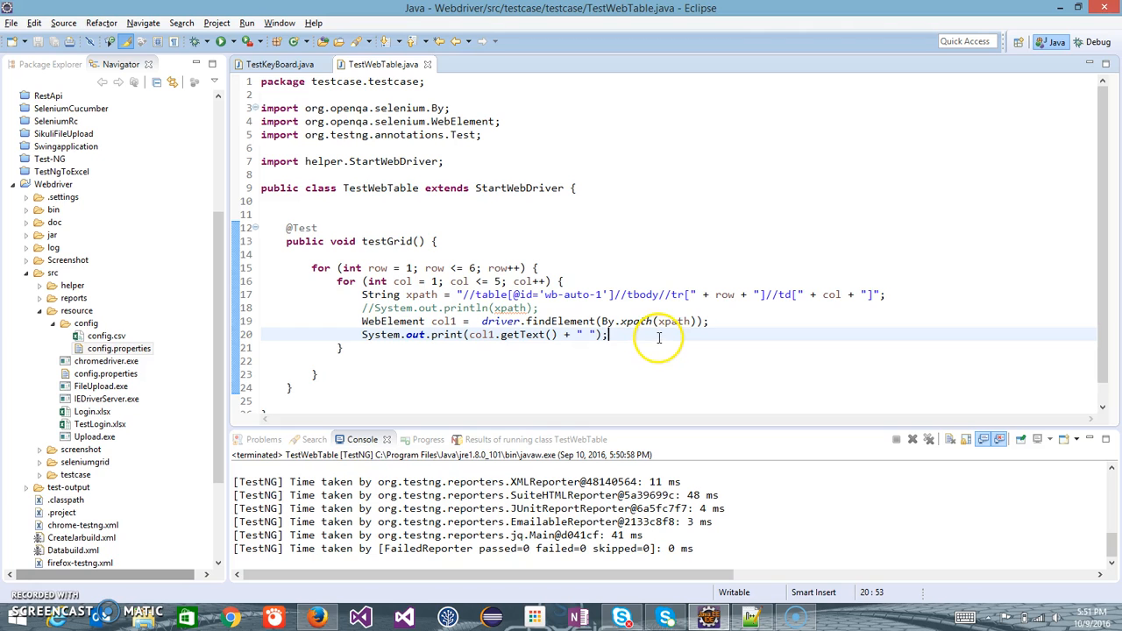
text(sys)
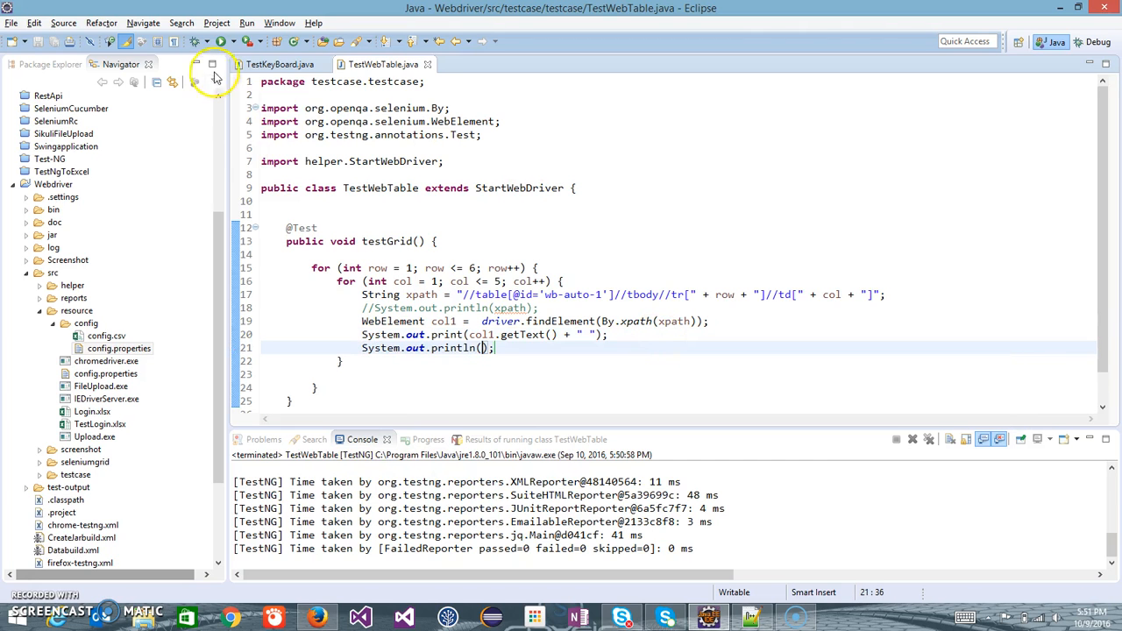
click(221, 42)
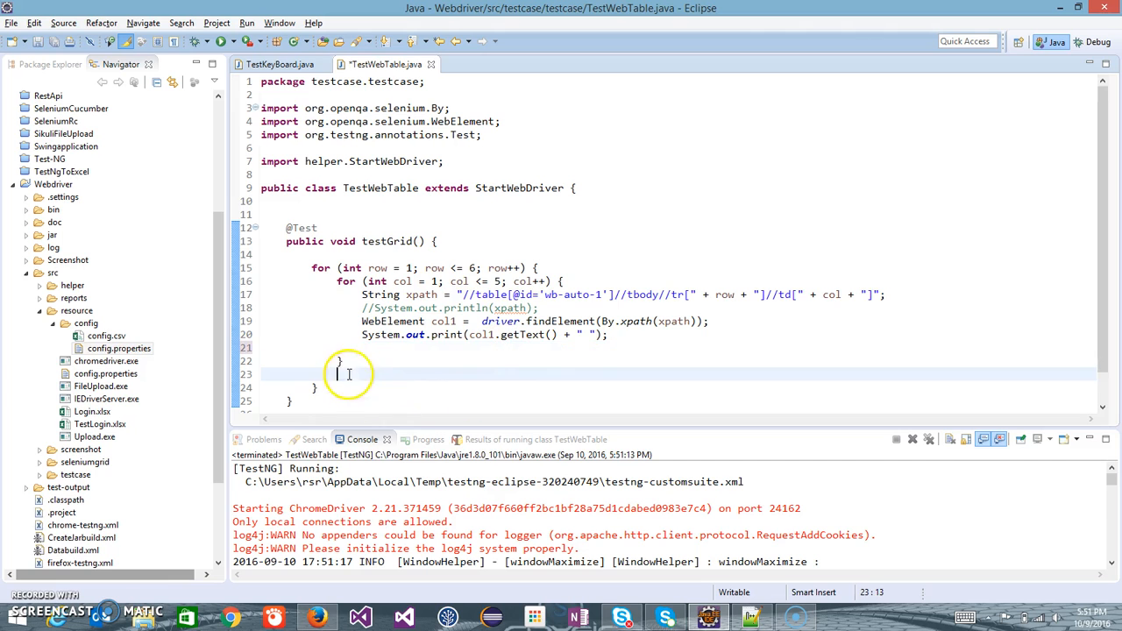
Paste System.out.println() after the inner loop and run TestWebTable so the Console lists values row by row.
click(220, 42)
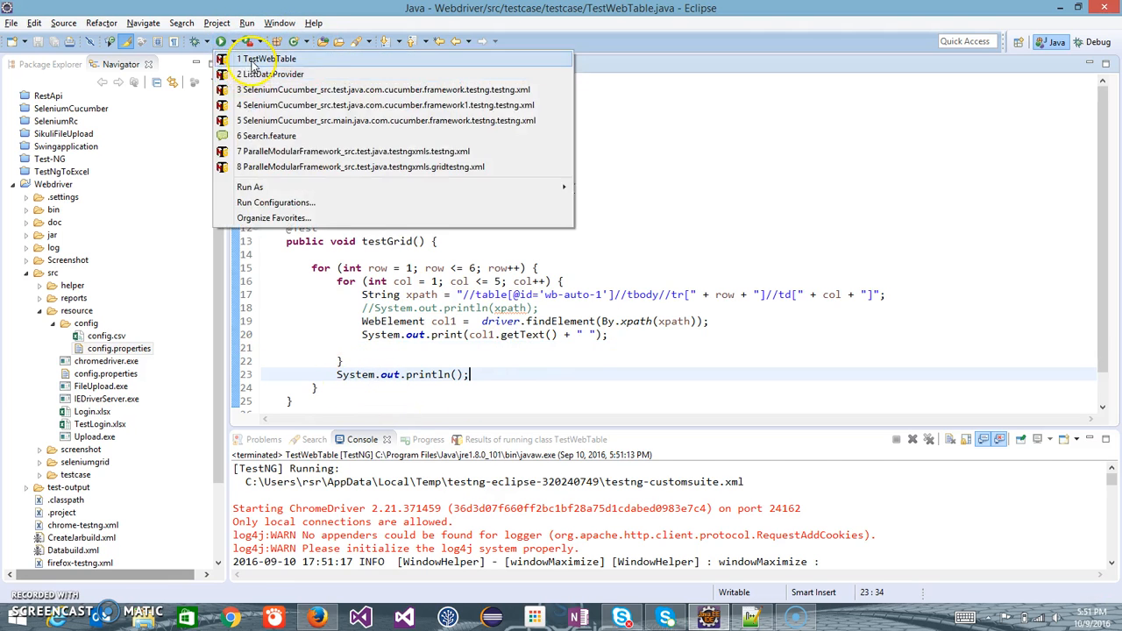
click(266, 58)
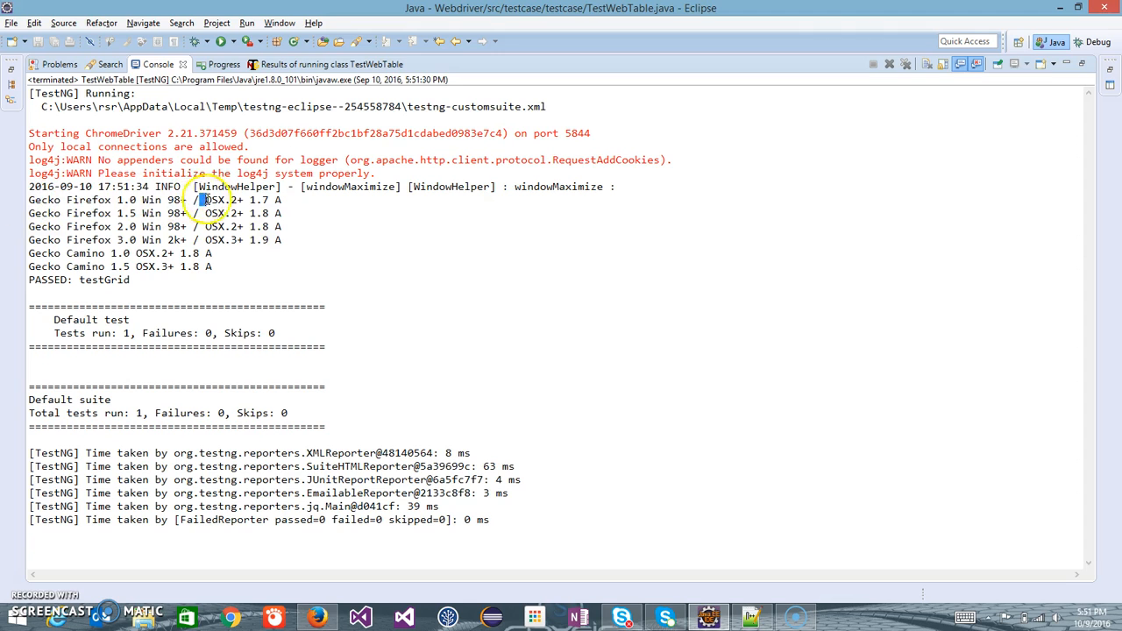
triple_click(154, 200)
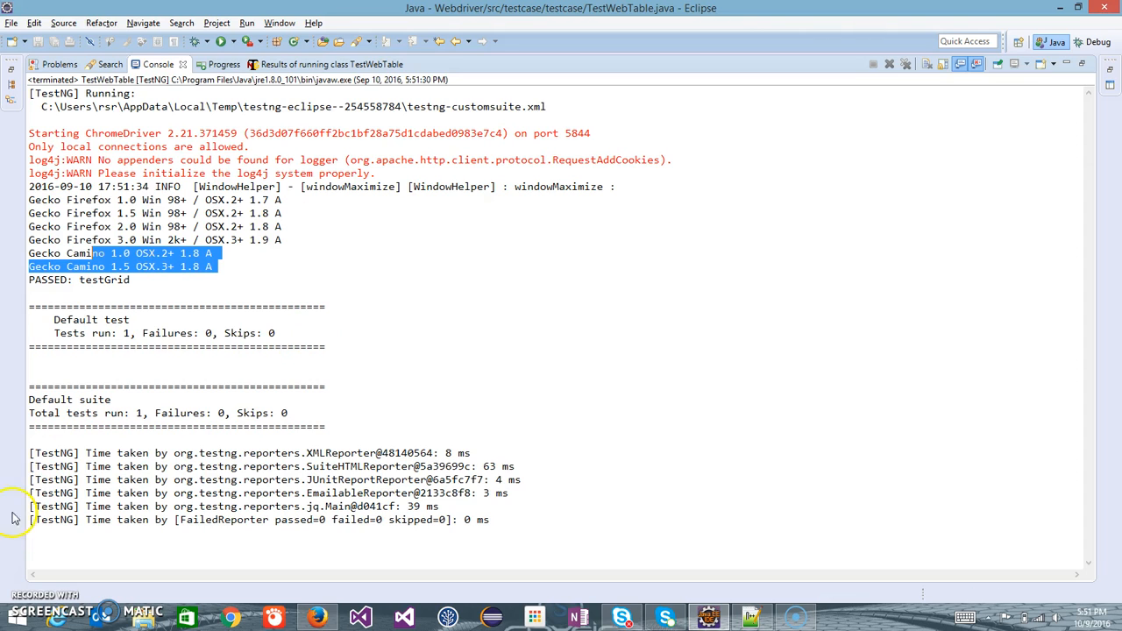
mouse_move(28, 585)
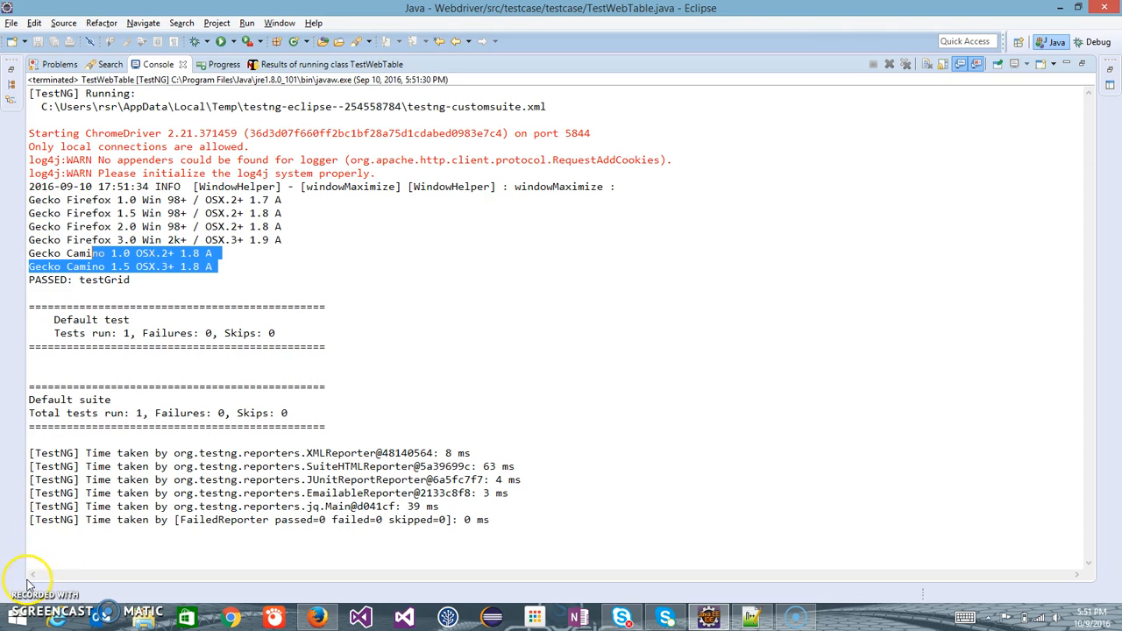